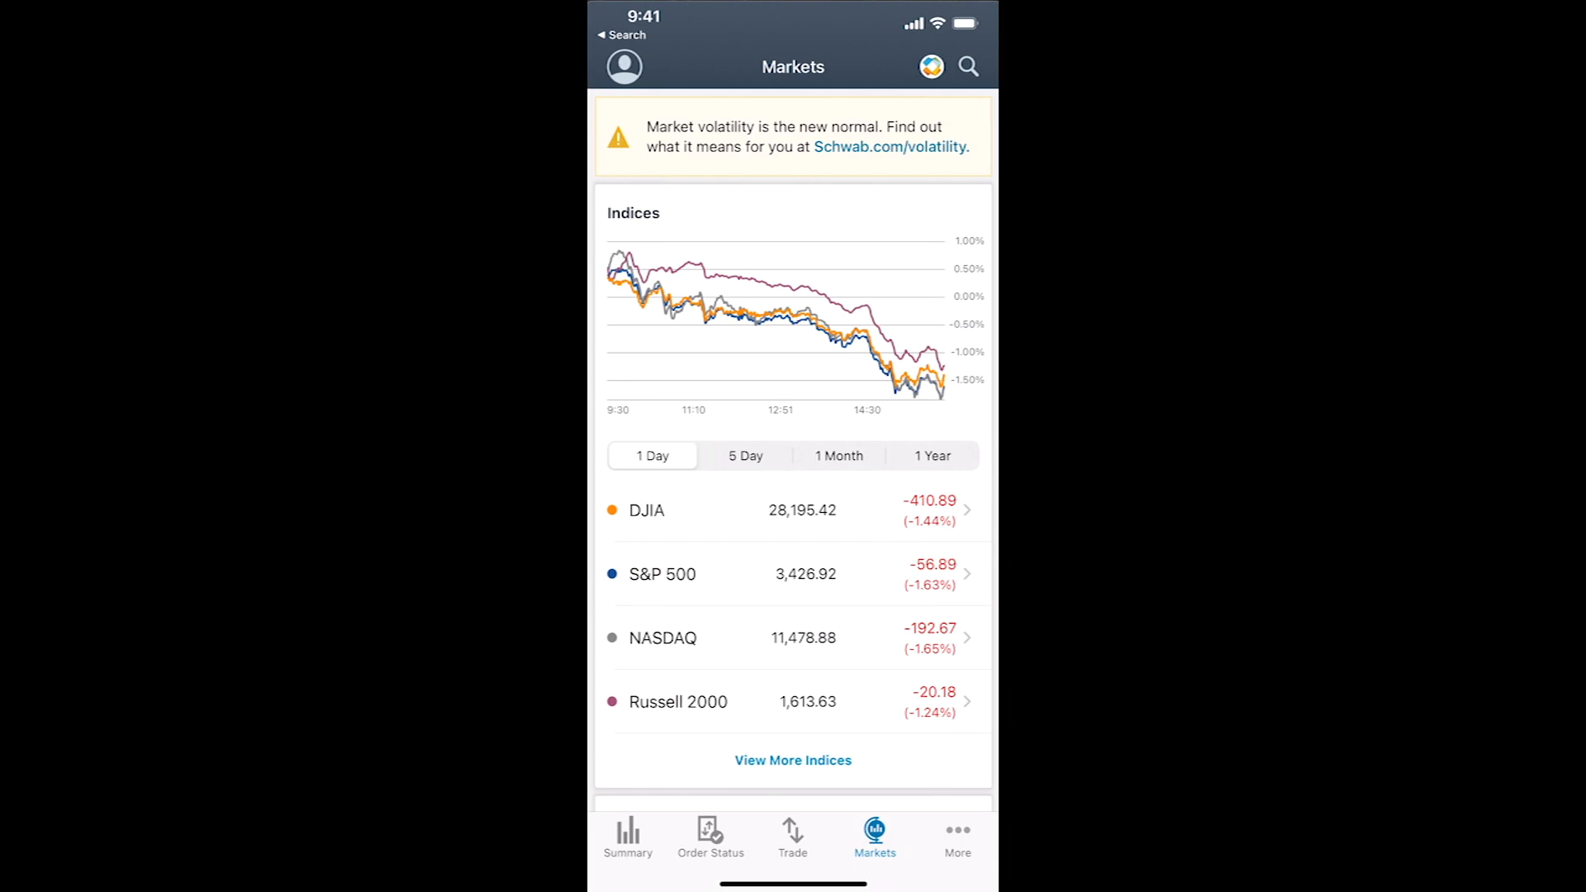
Search for the ticker TMUS from Markets and open the T-Mobile US quote
click(969, 65)
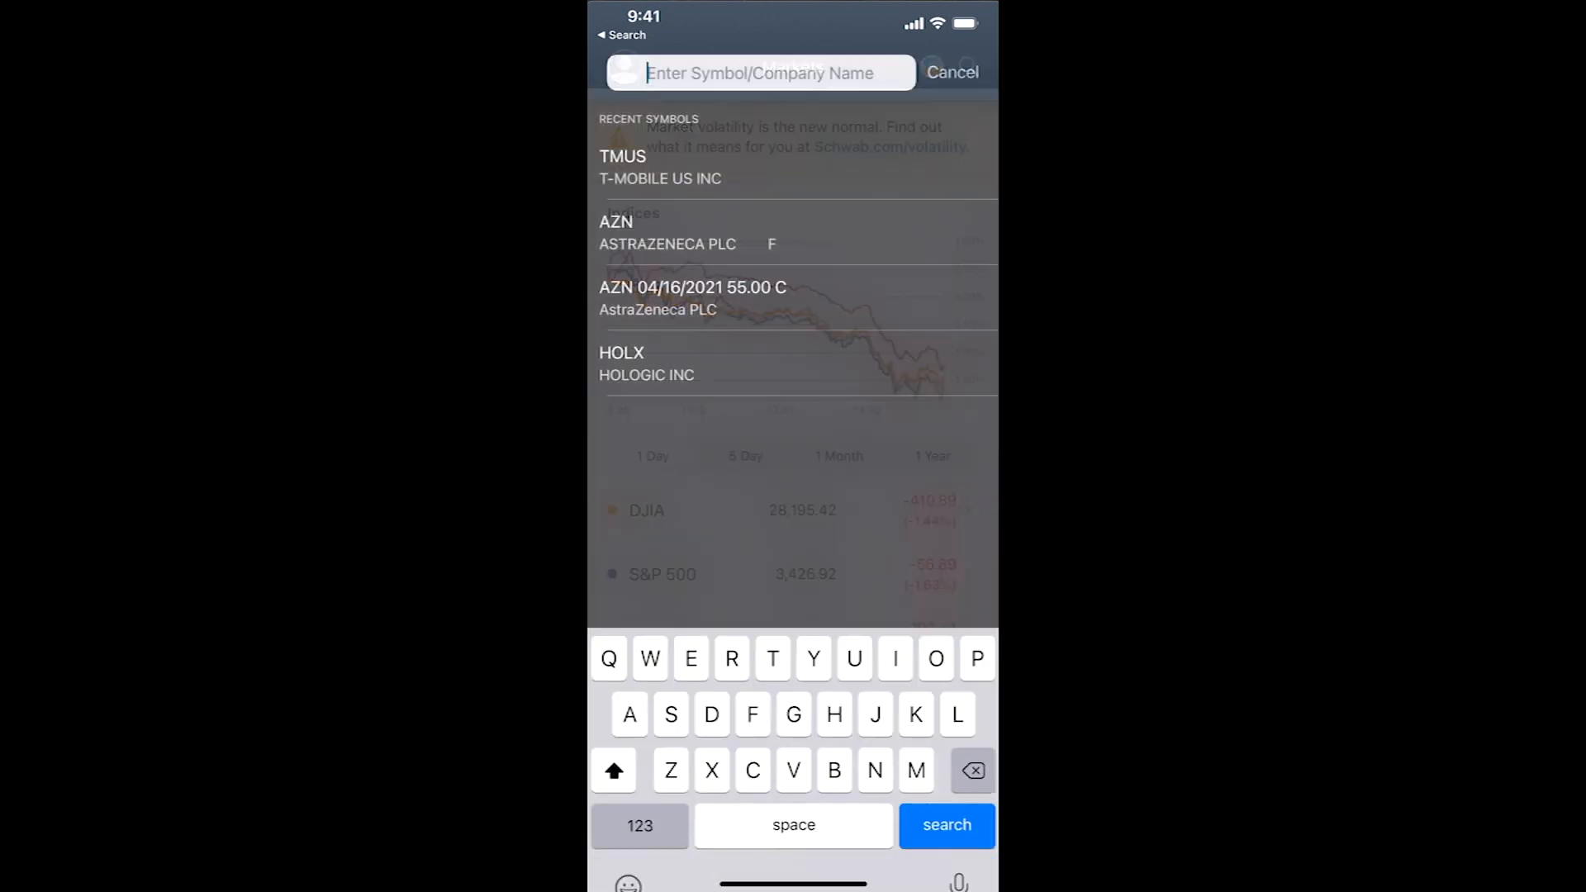
text(TM)
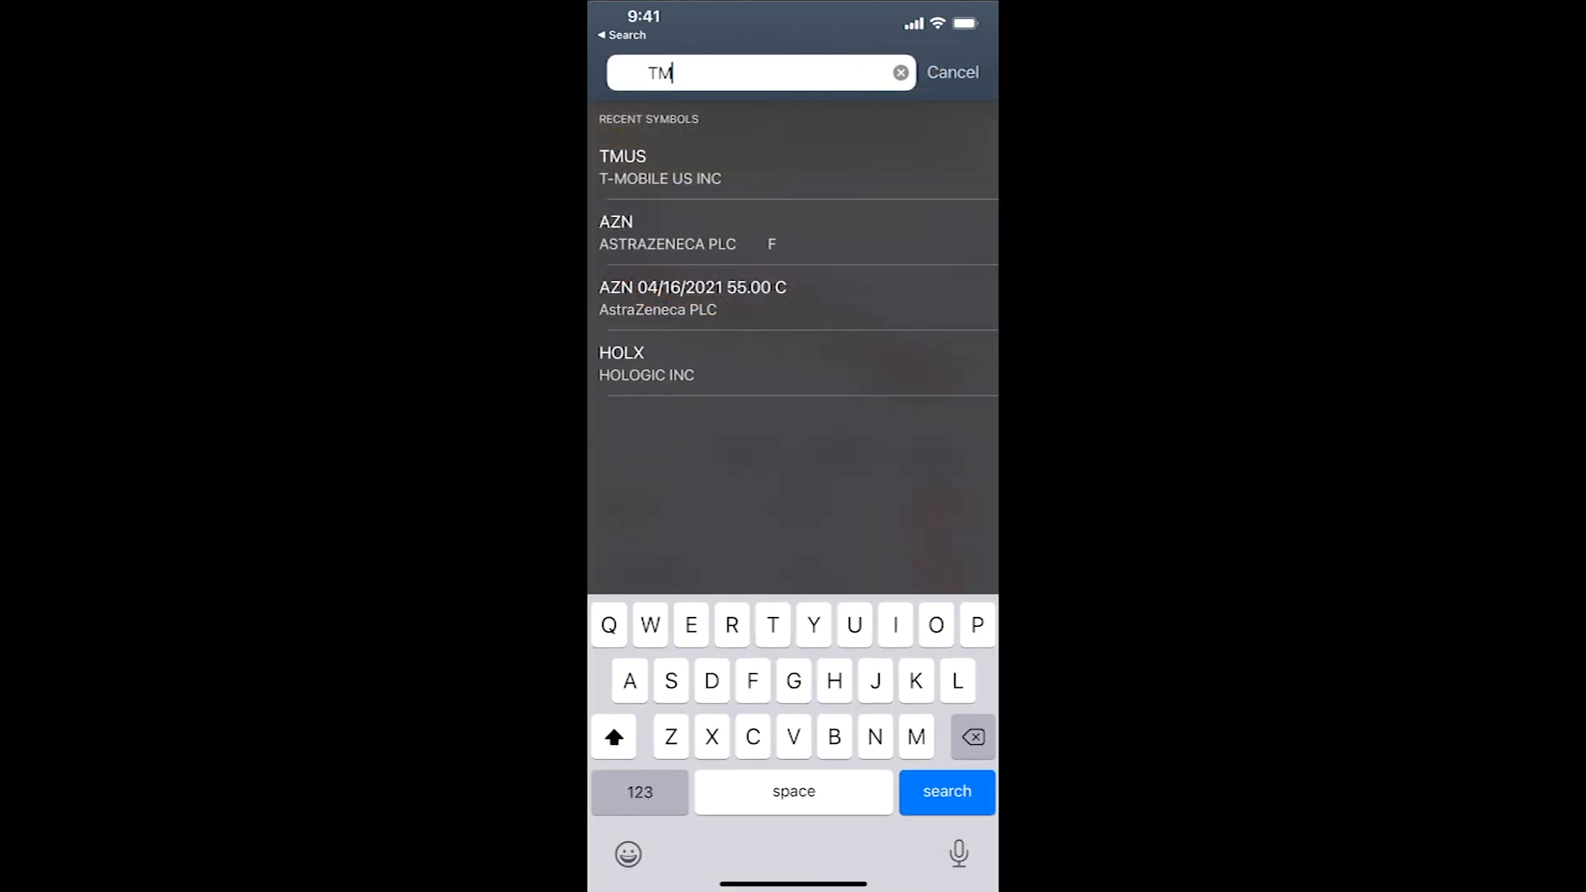
text(US)
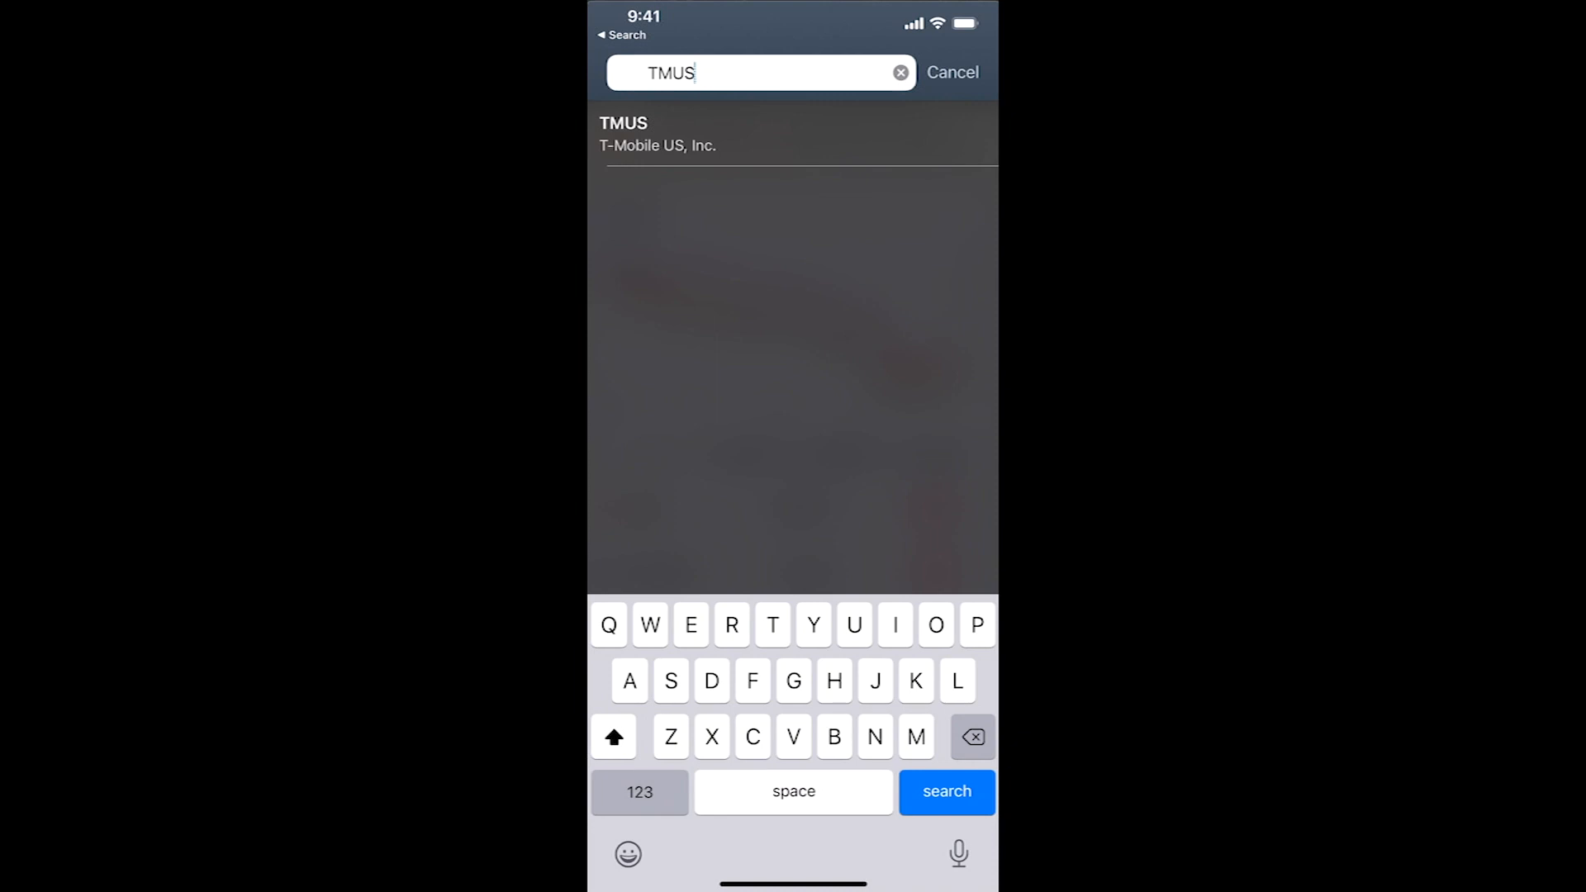
click(623, 132)
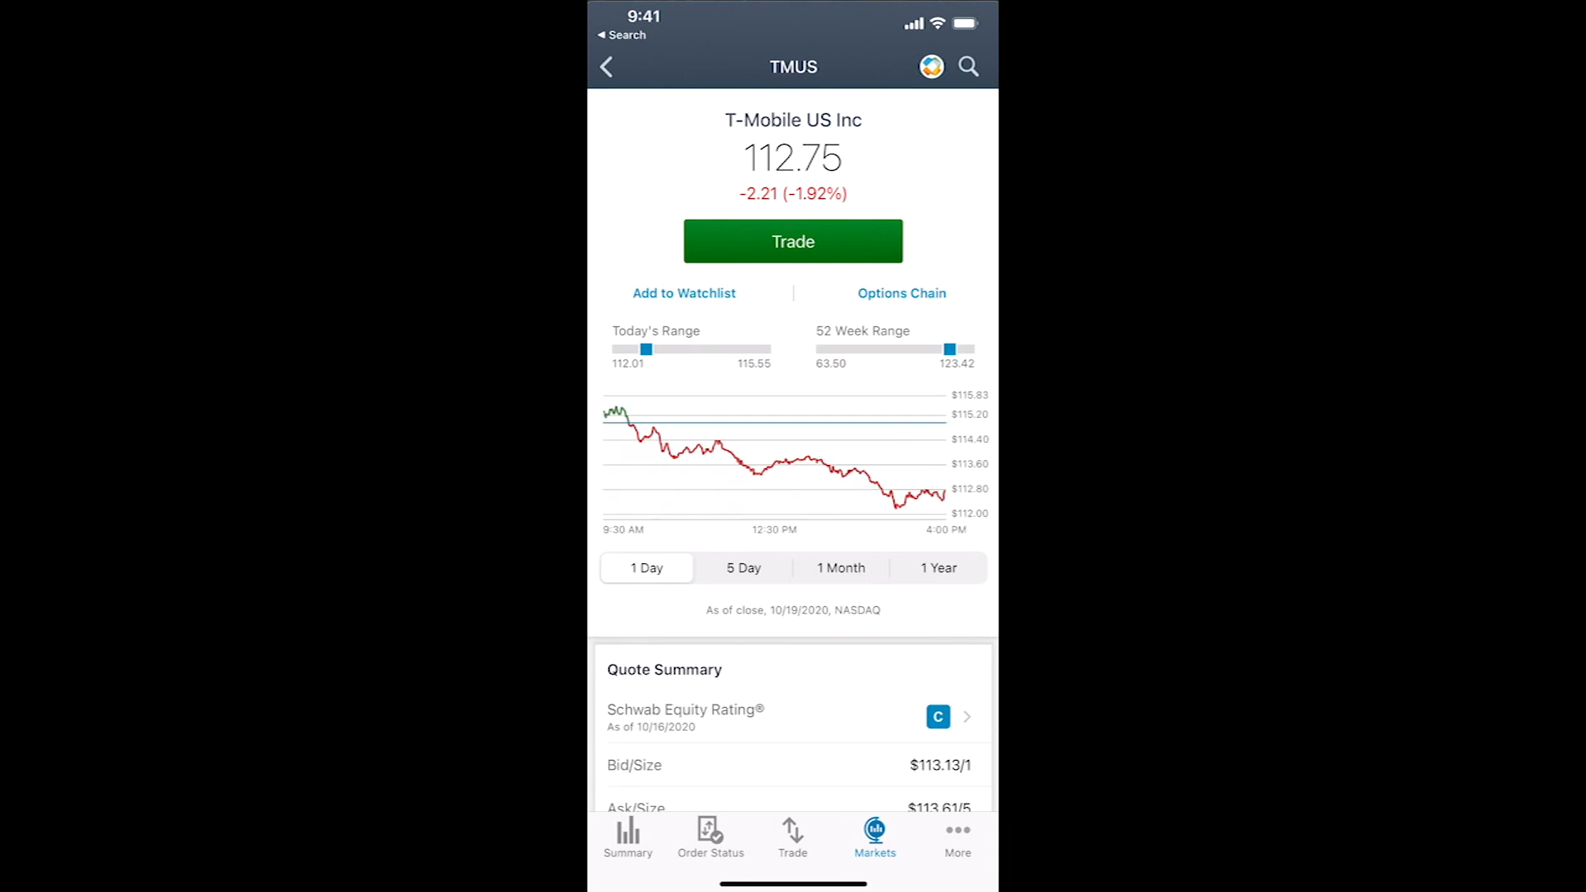
Start a TMUS buy ticket with Reinvest Dividends left off and begin entering quantity 1
click(793, 241)
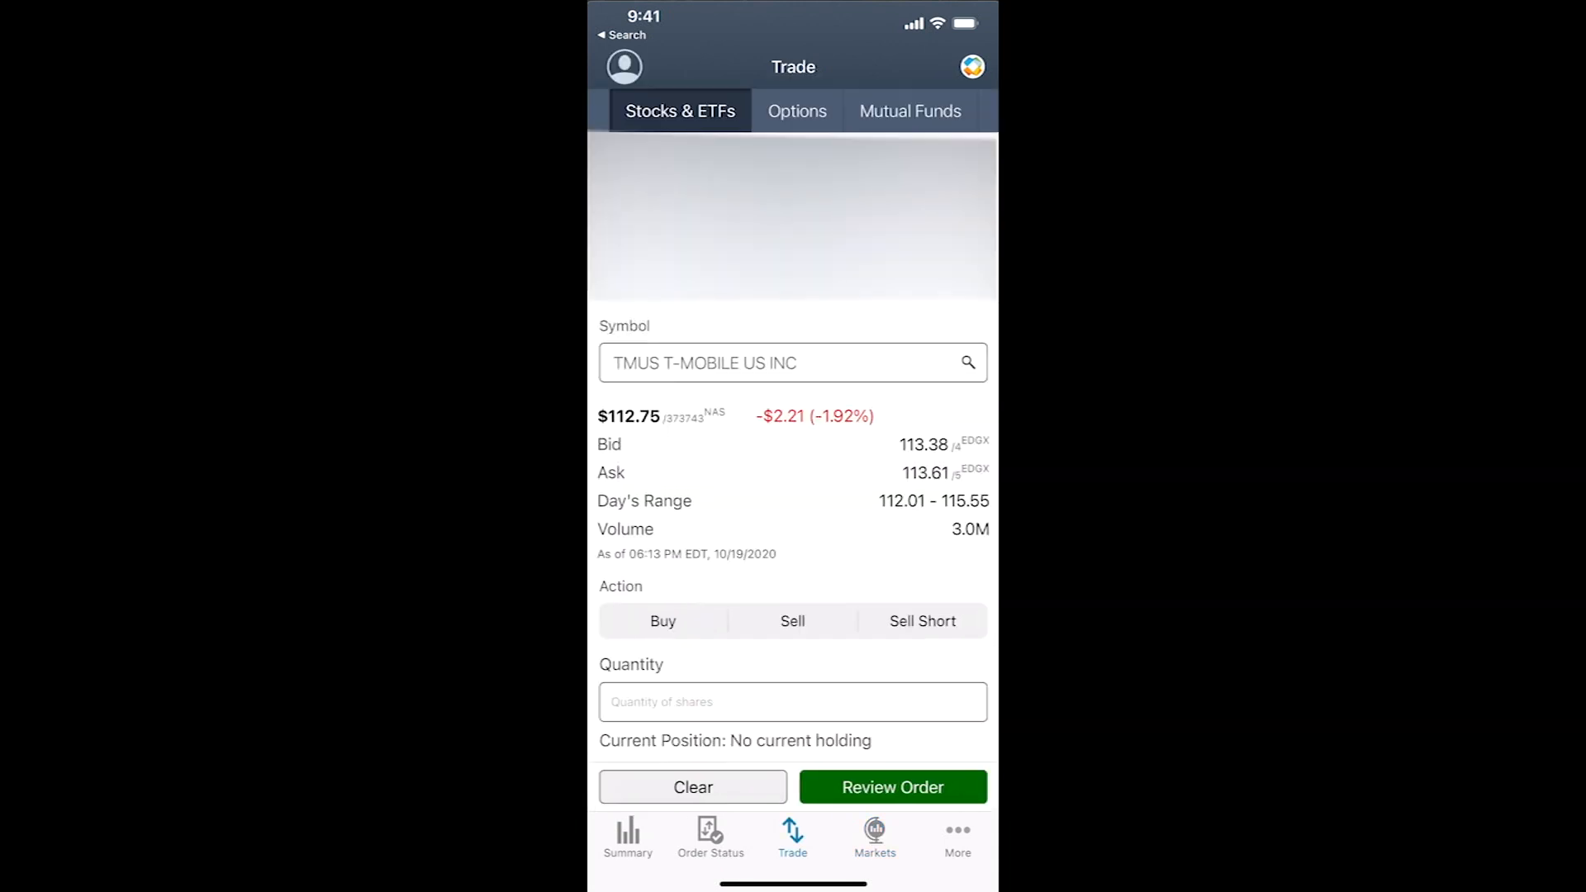
click(662, 621)
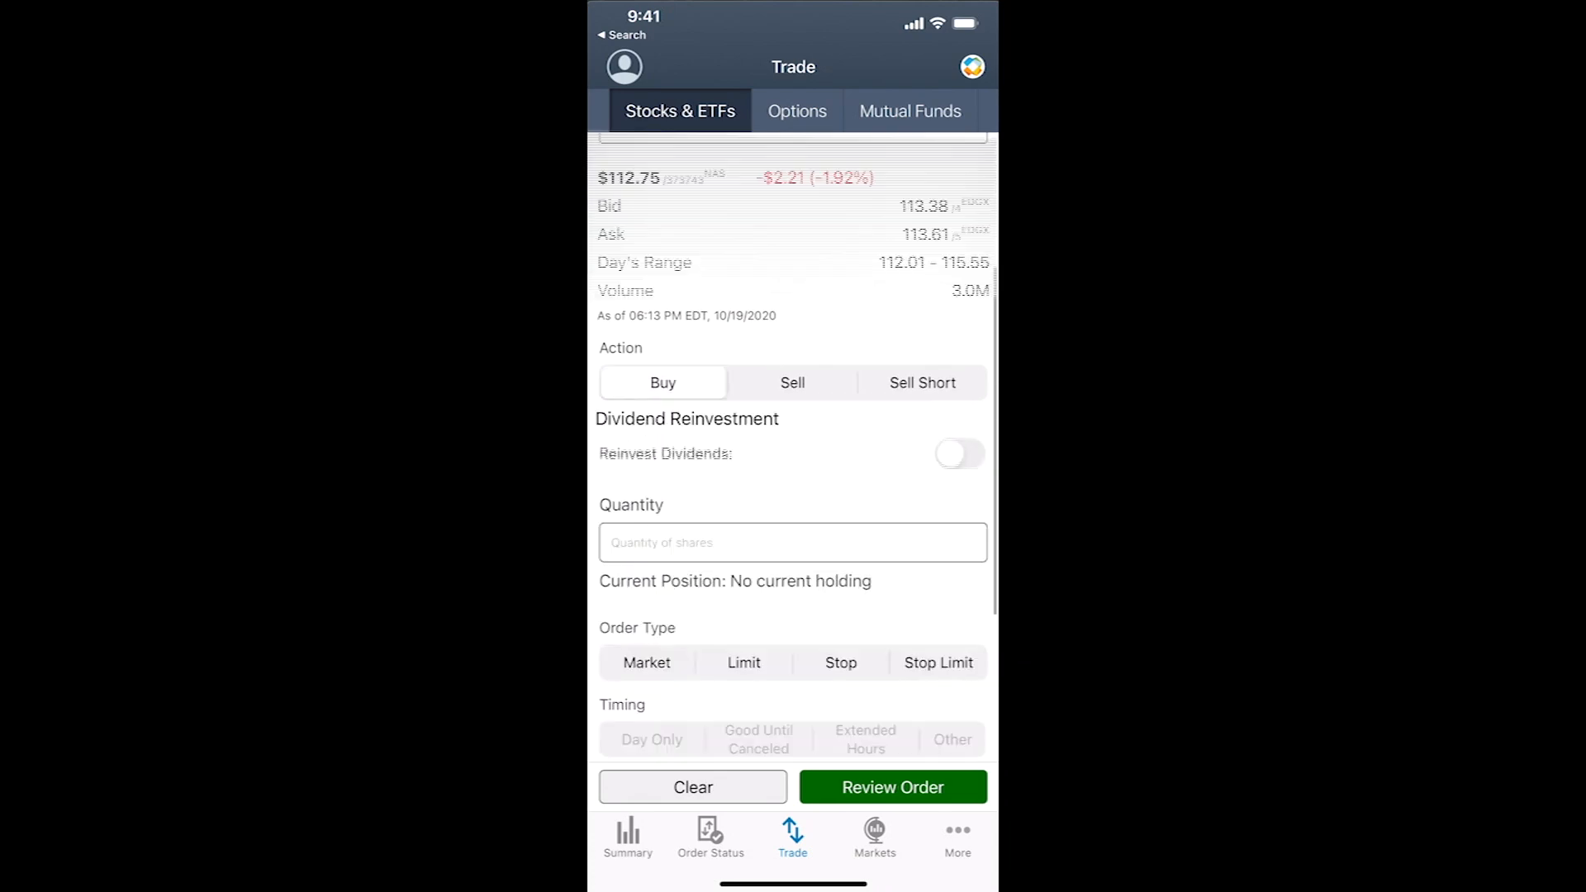
click(959, 455)
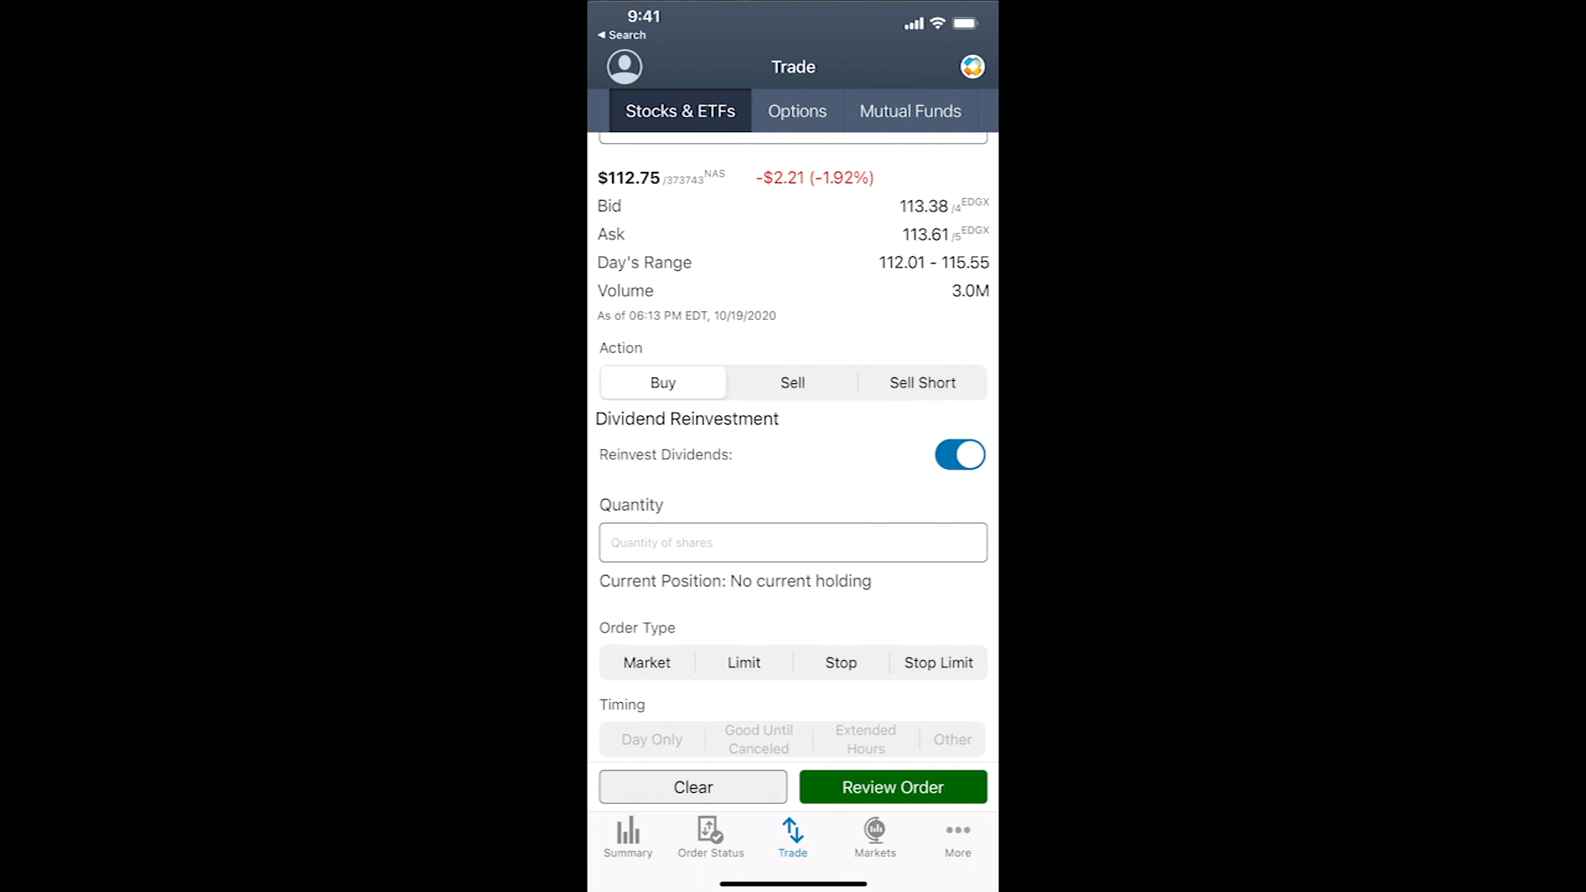
click(959, 454)
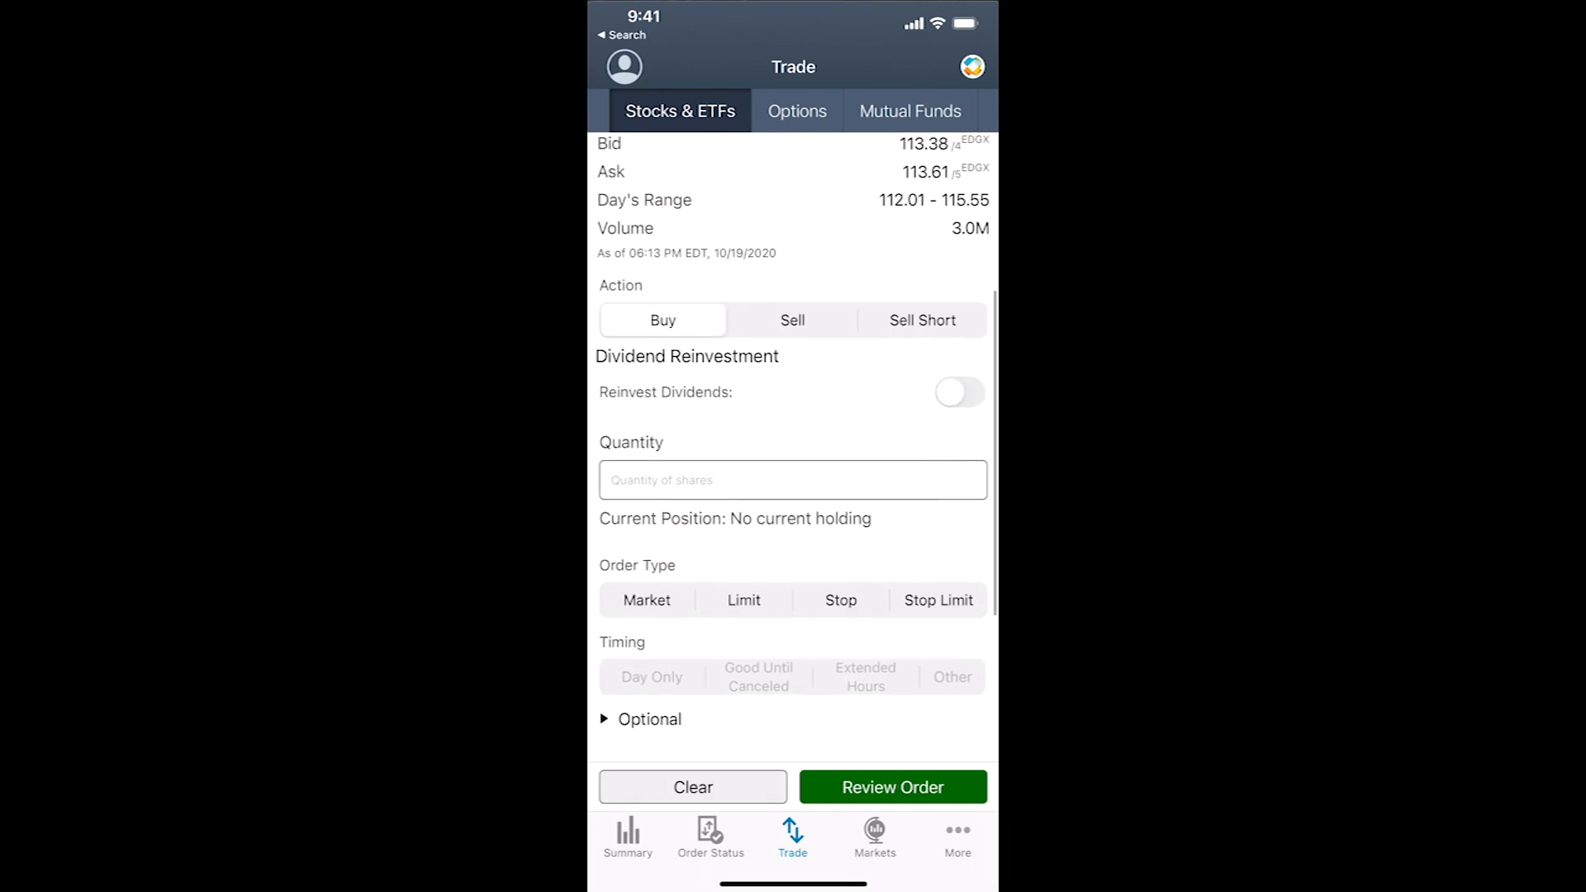
scroll(down, 3)
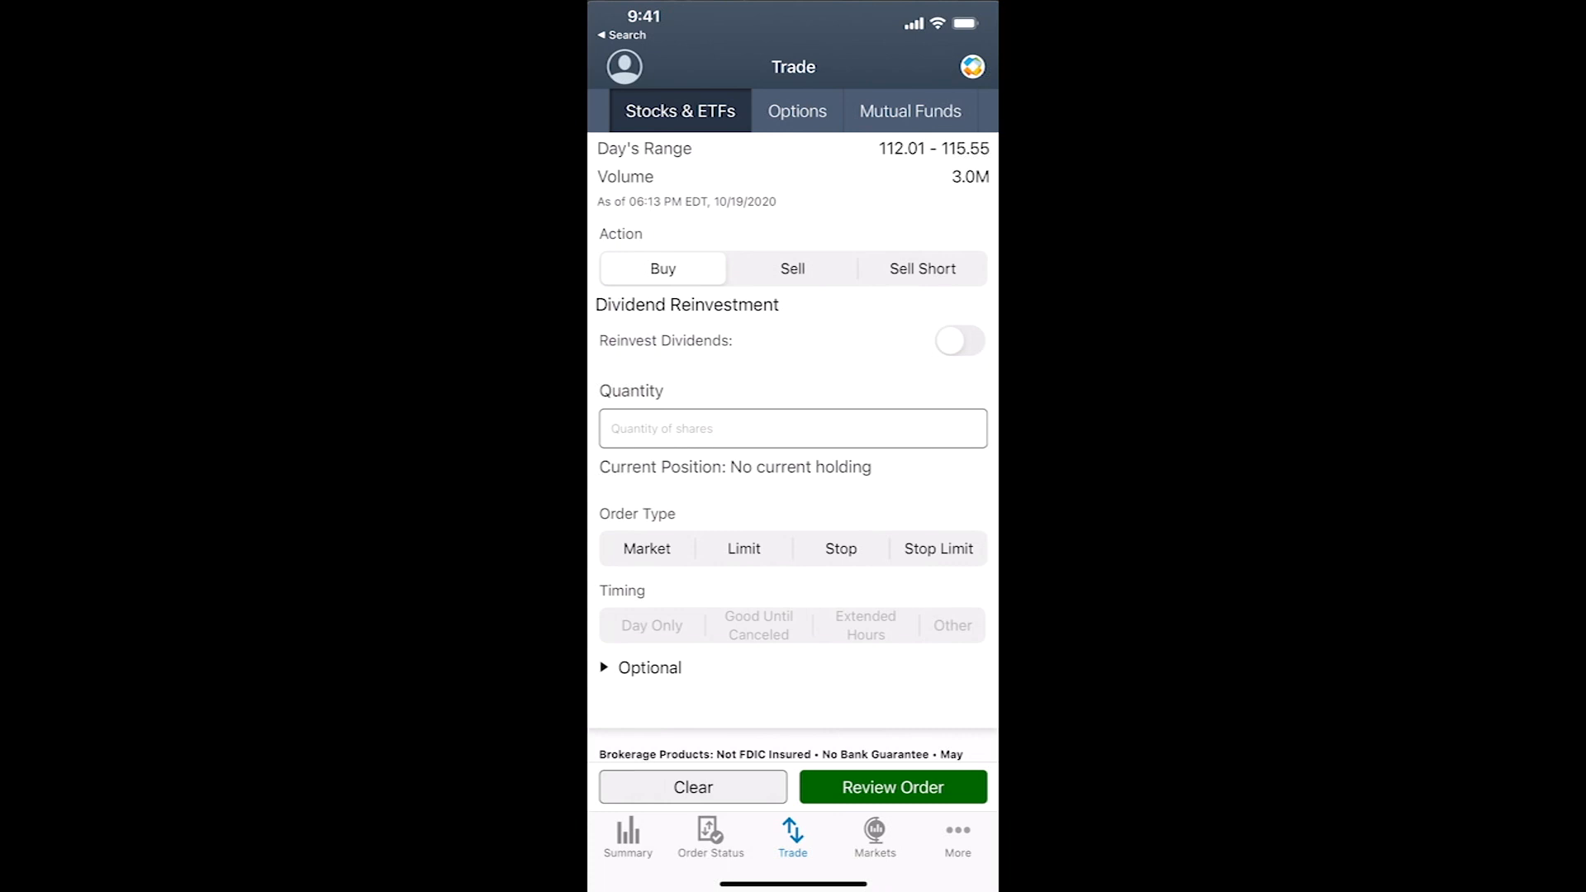
click(792, 428)
text(1)
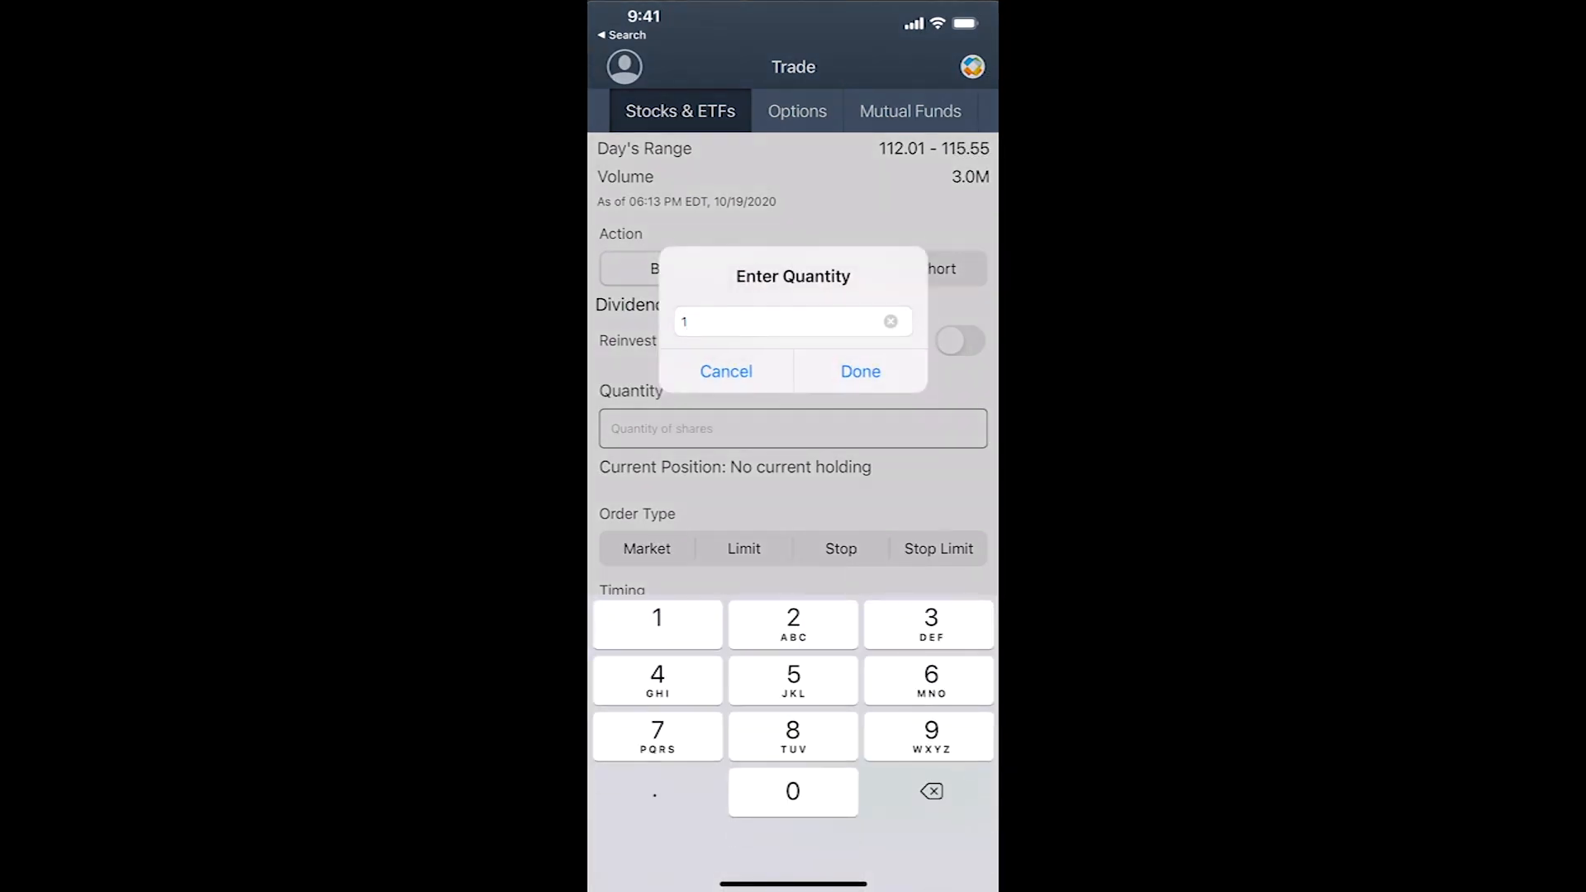
Confirm 1 share, choose Limit order type, and set the limit price to $113.31
click(860, 371)
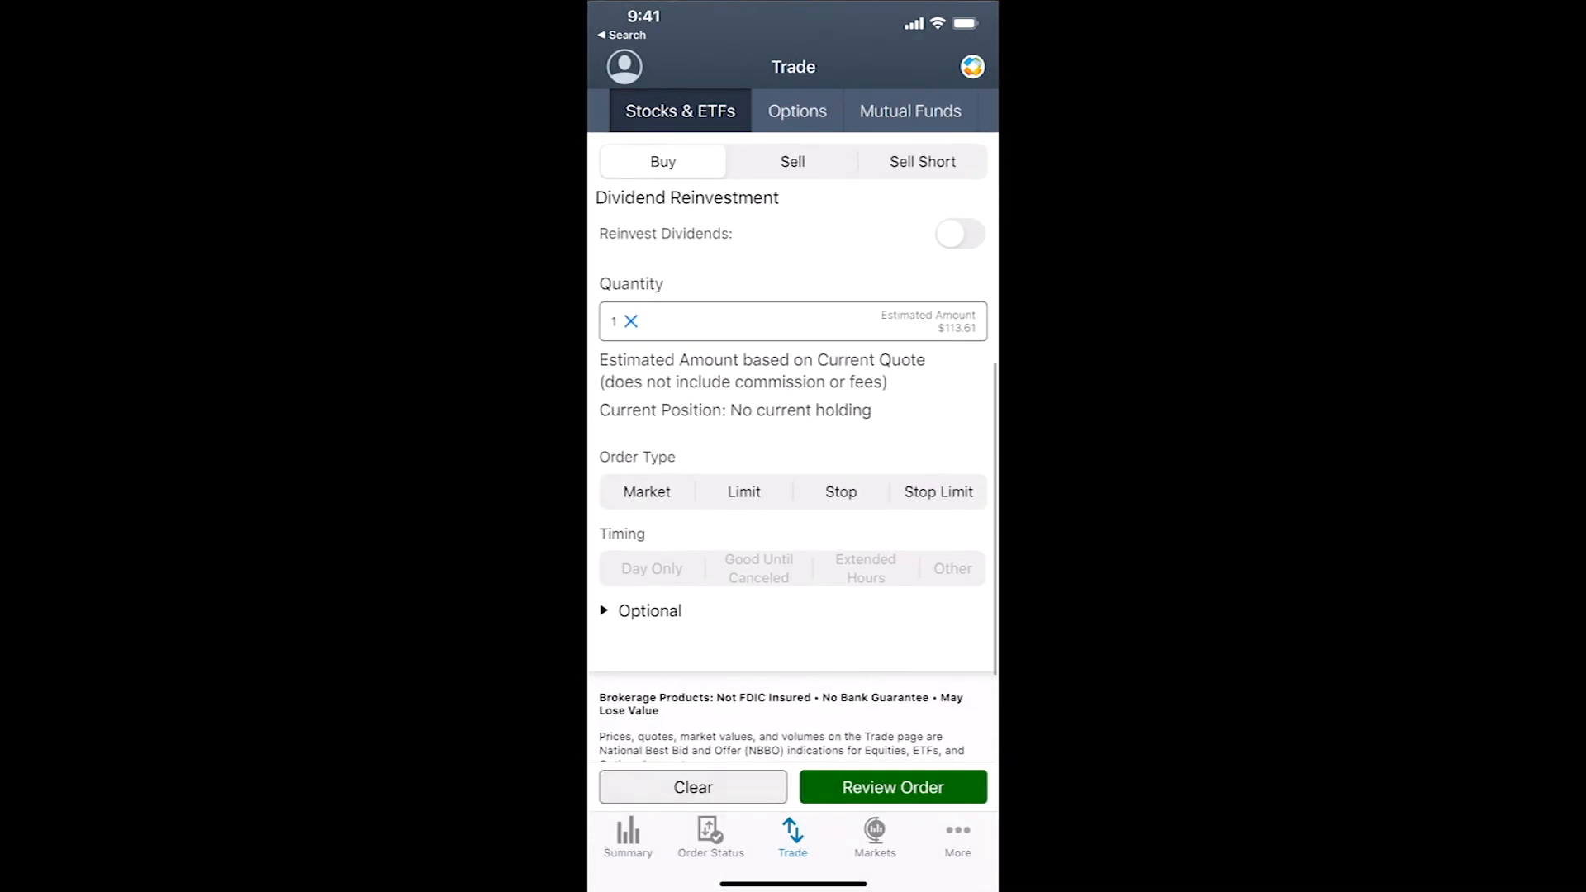
click(743, 492)
text(113)
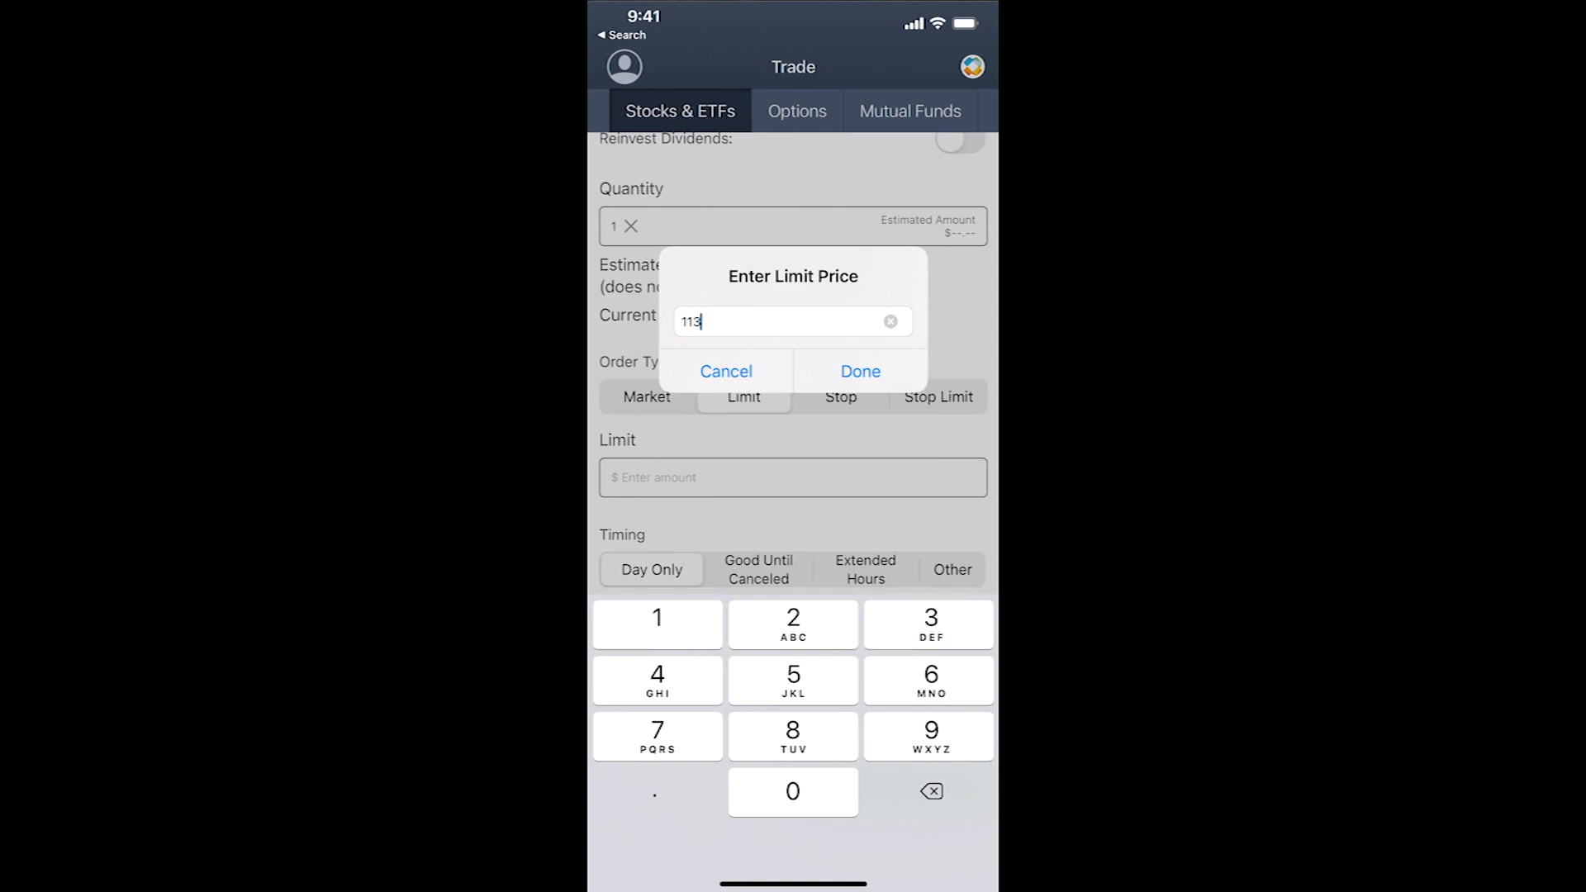
text(.31)
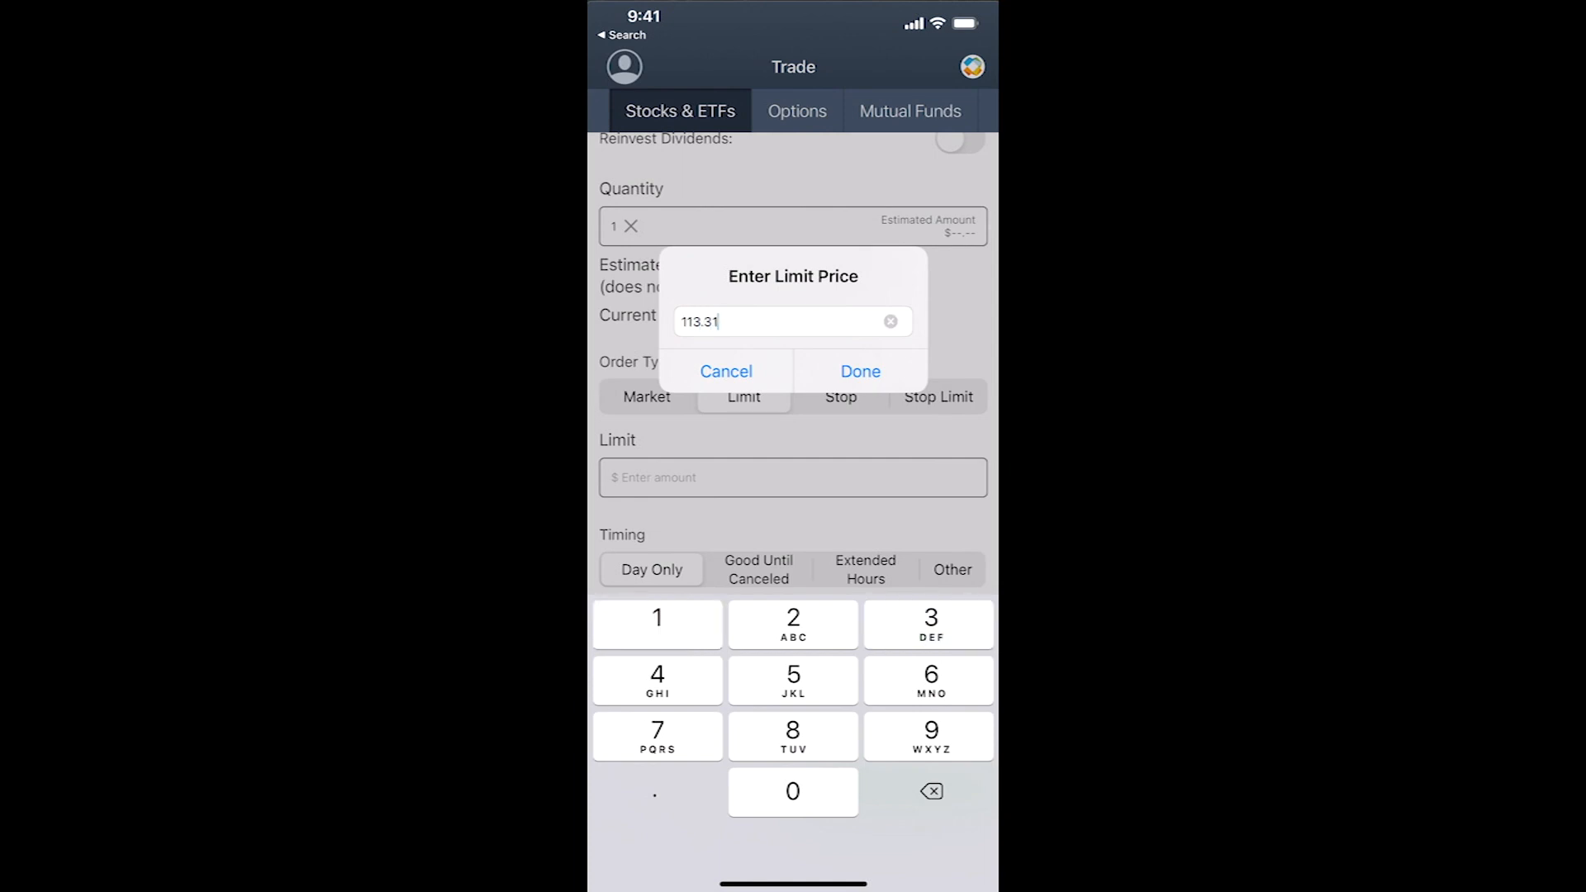
click(860, 371)
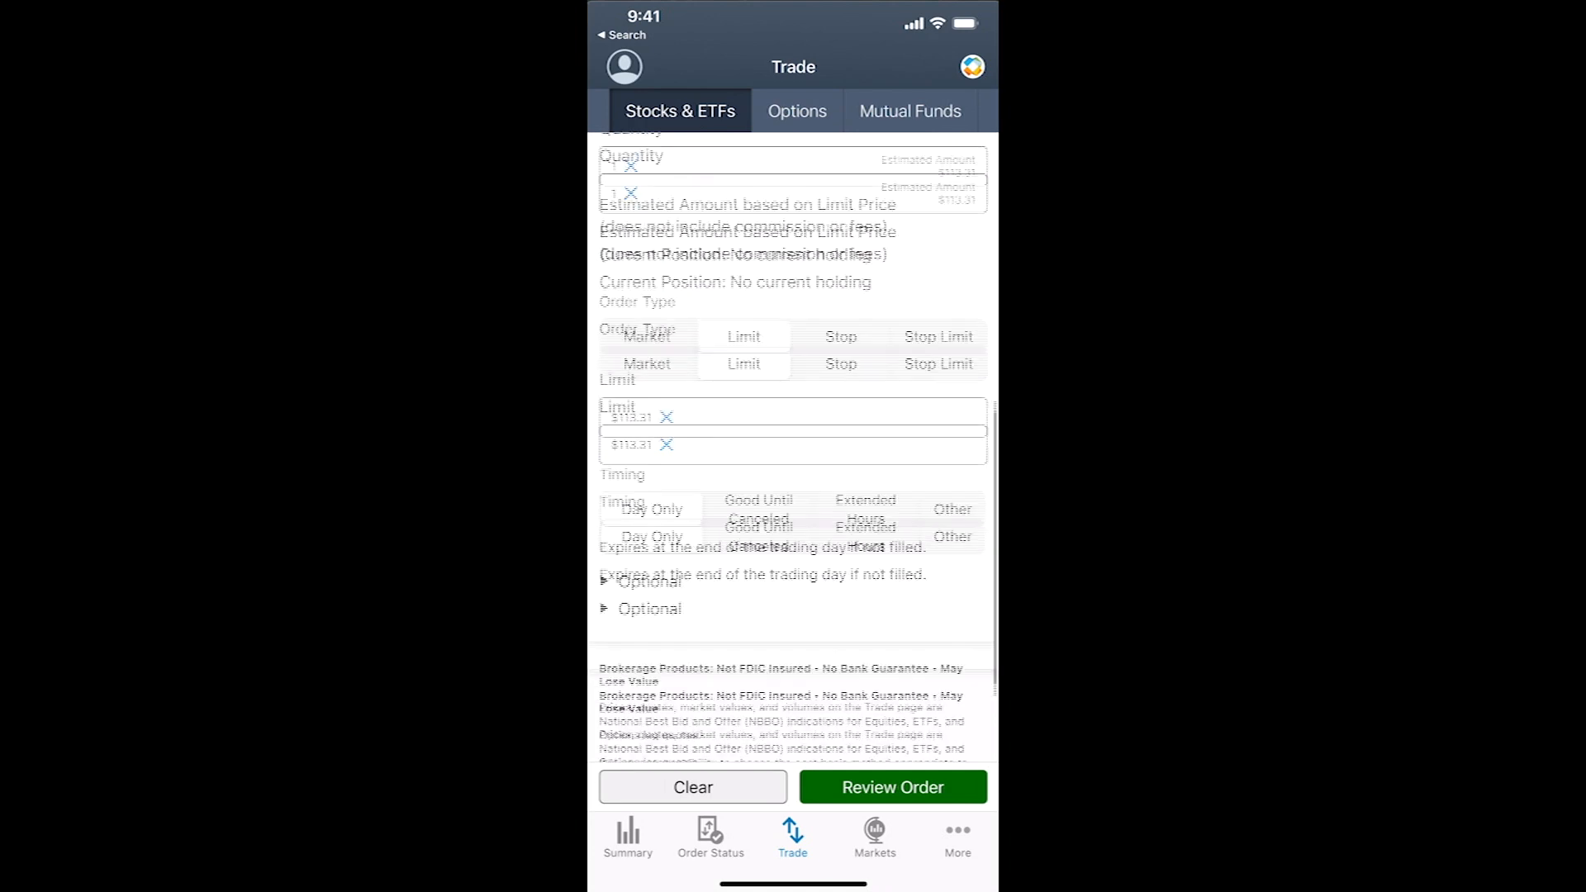
Set Timing to Good Until Canceled (60 calendar days) and look over the order form
scroll(down, 3)
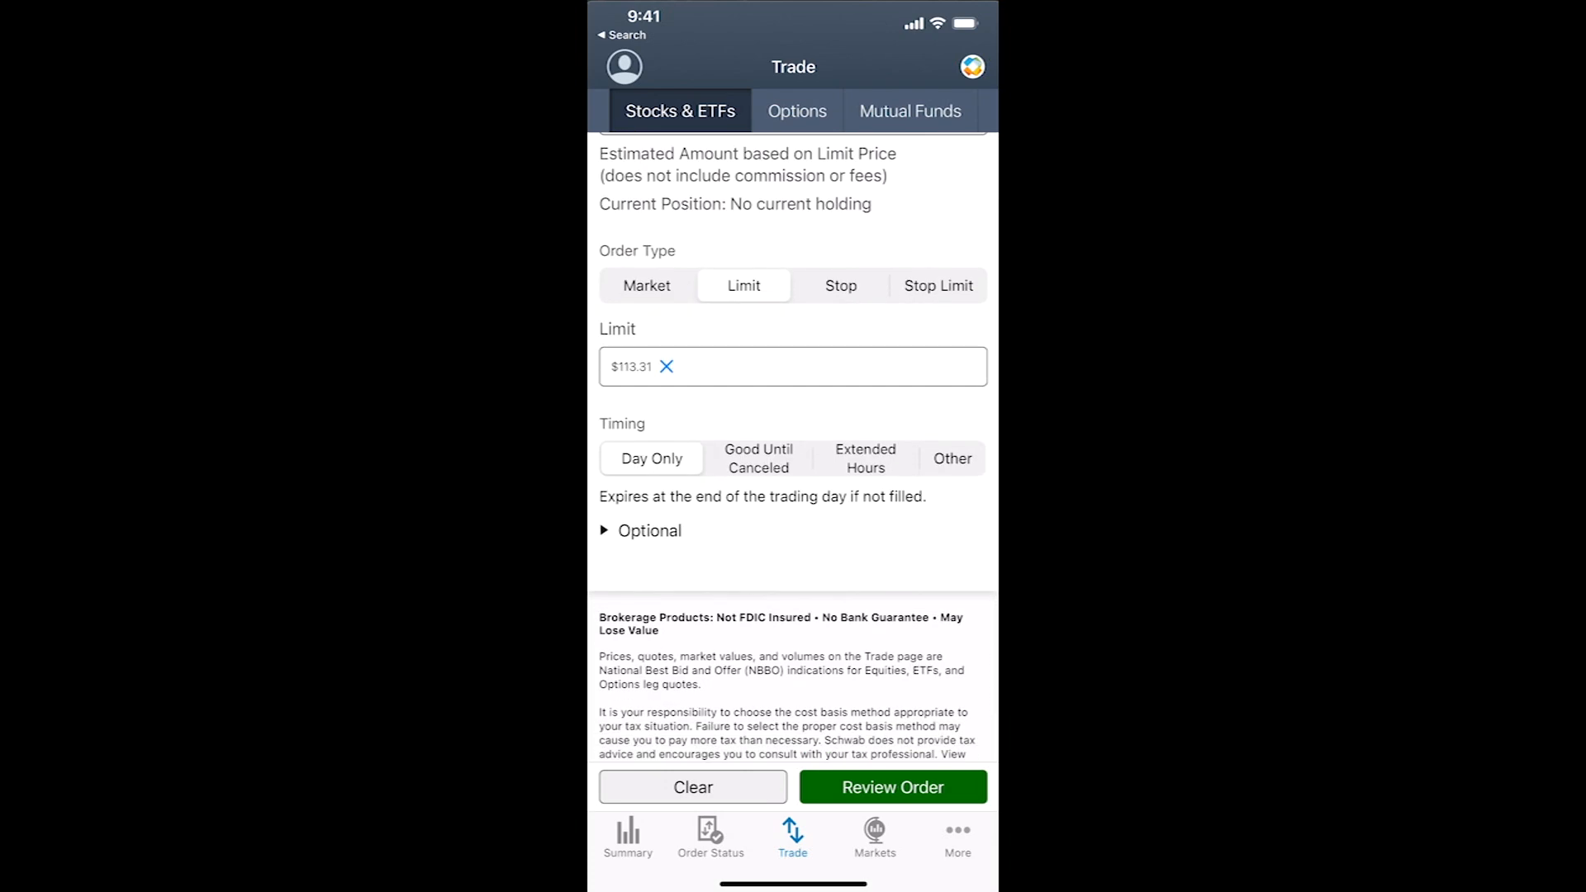
click(757, 459)
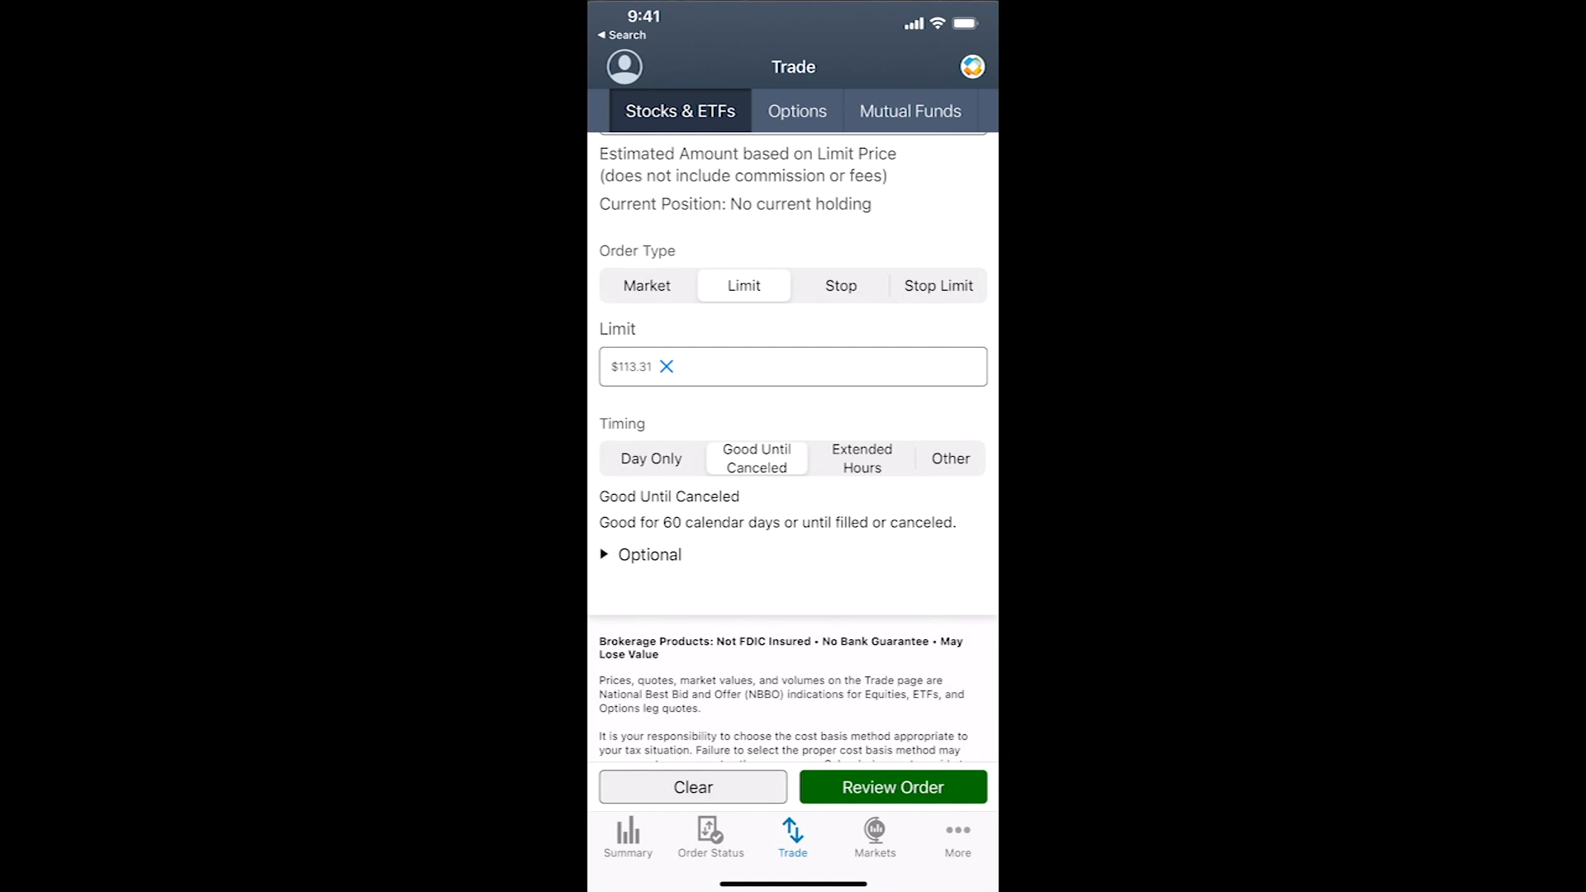
scroll(down, 3)
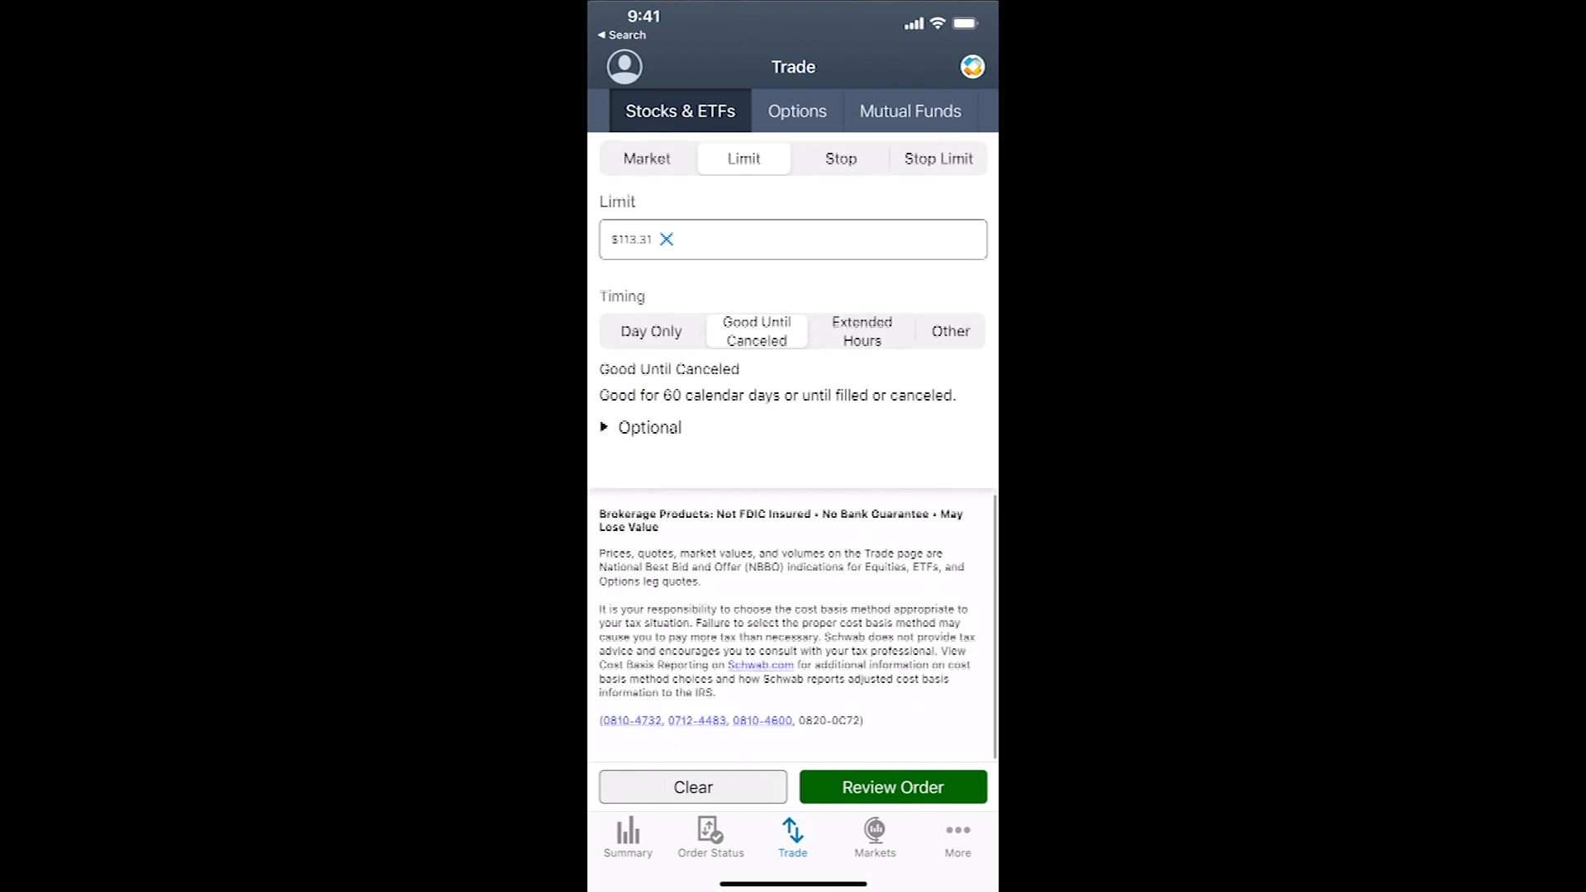
scroll(down, 3)
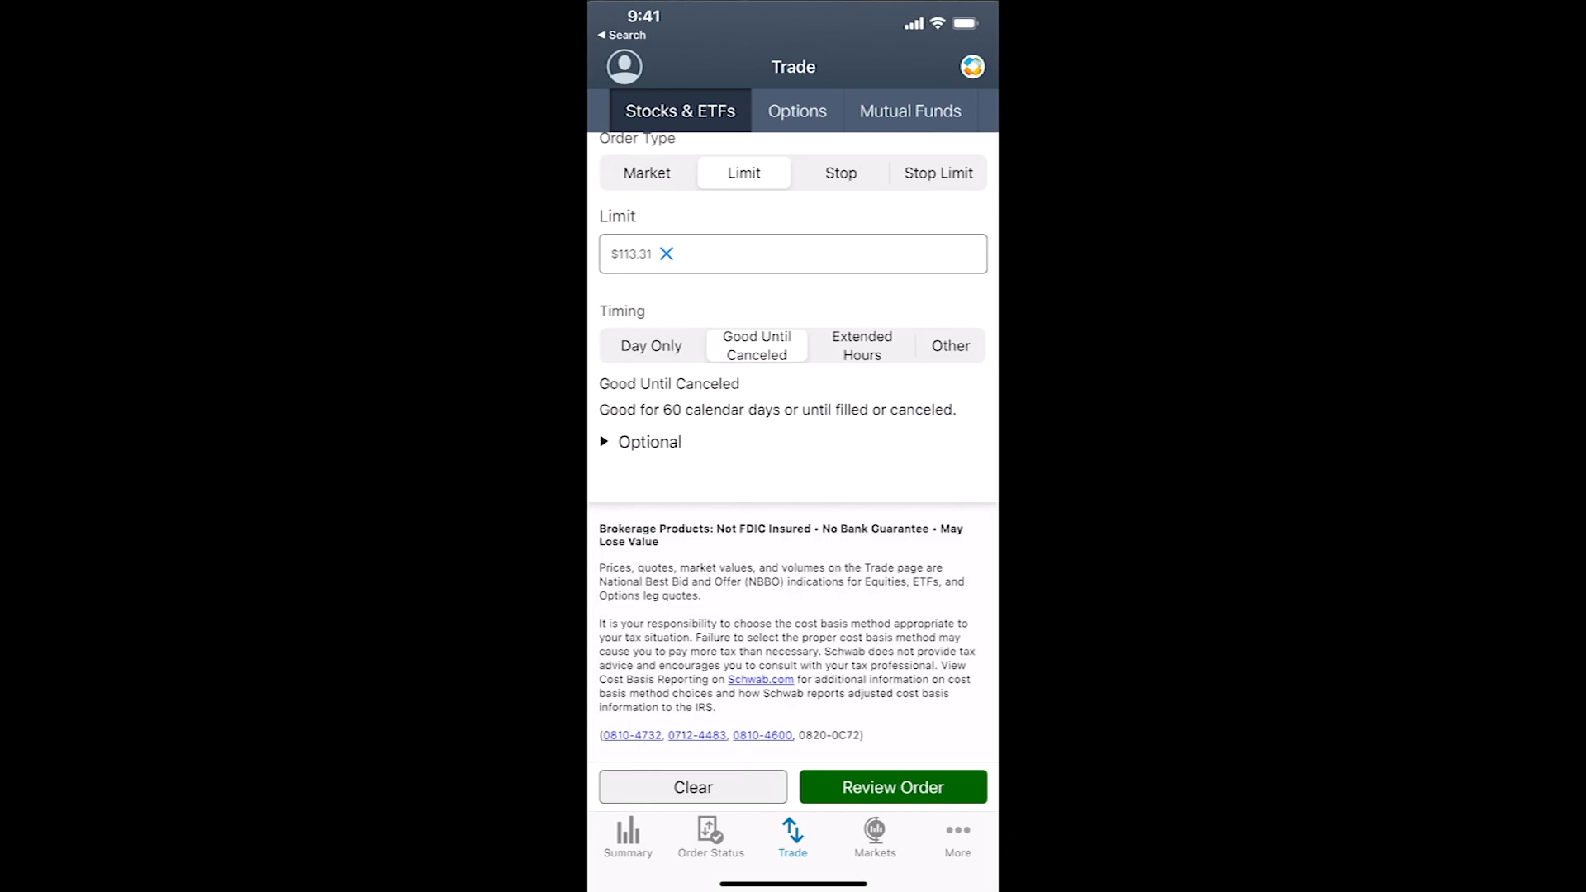
scroll(up, 3)
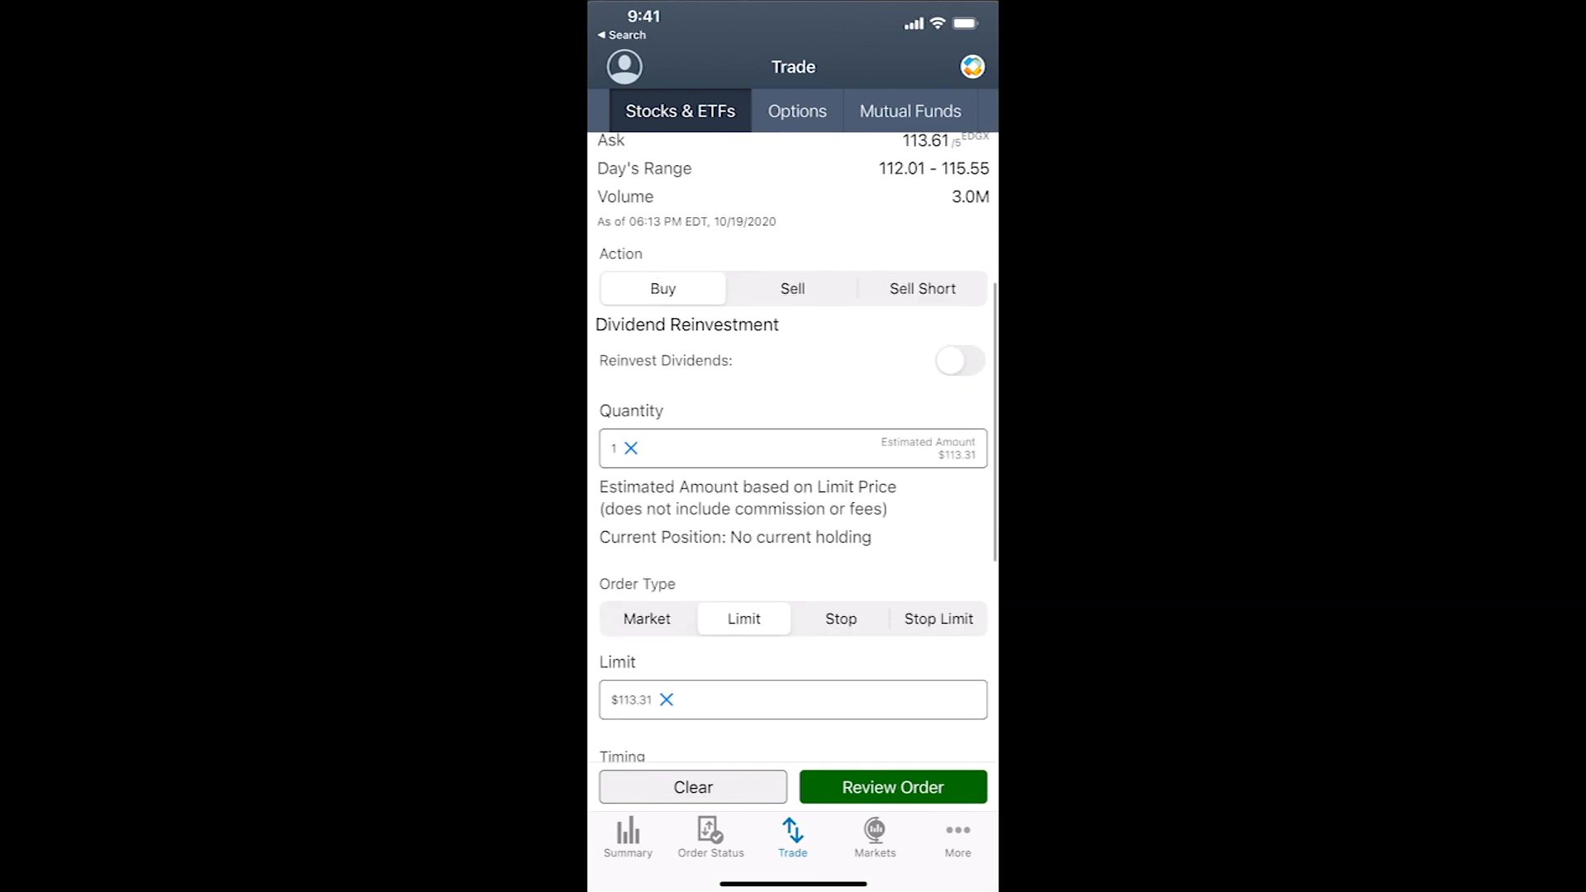
scroll(down, 3)
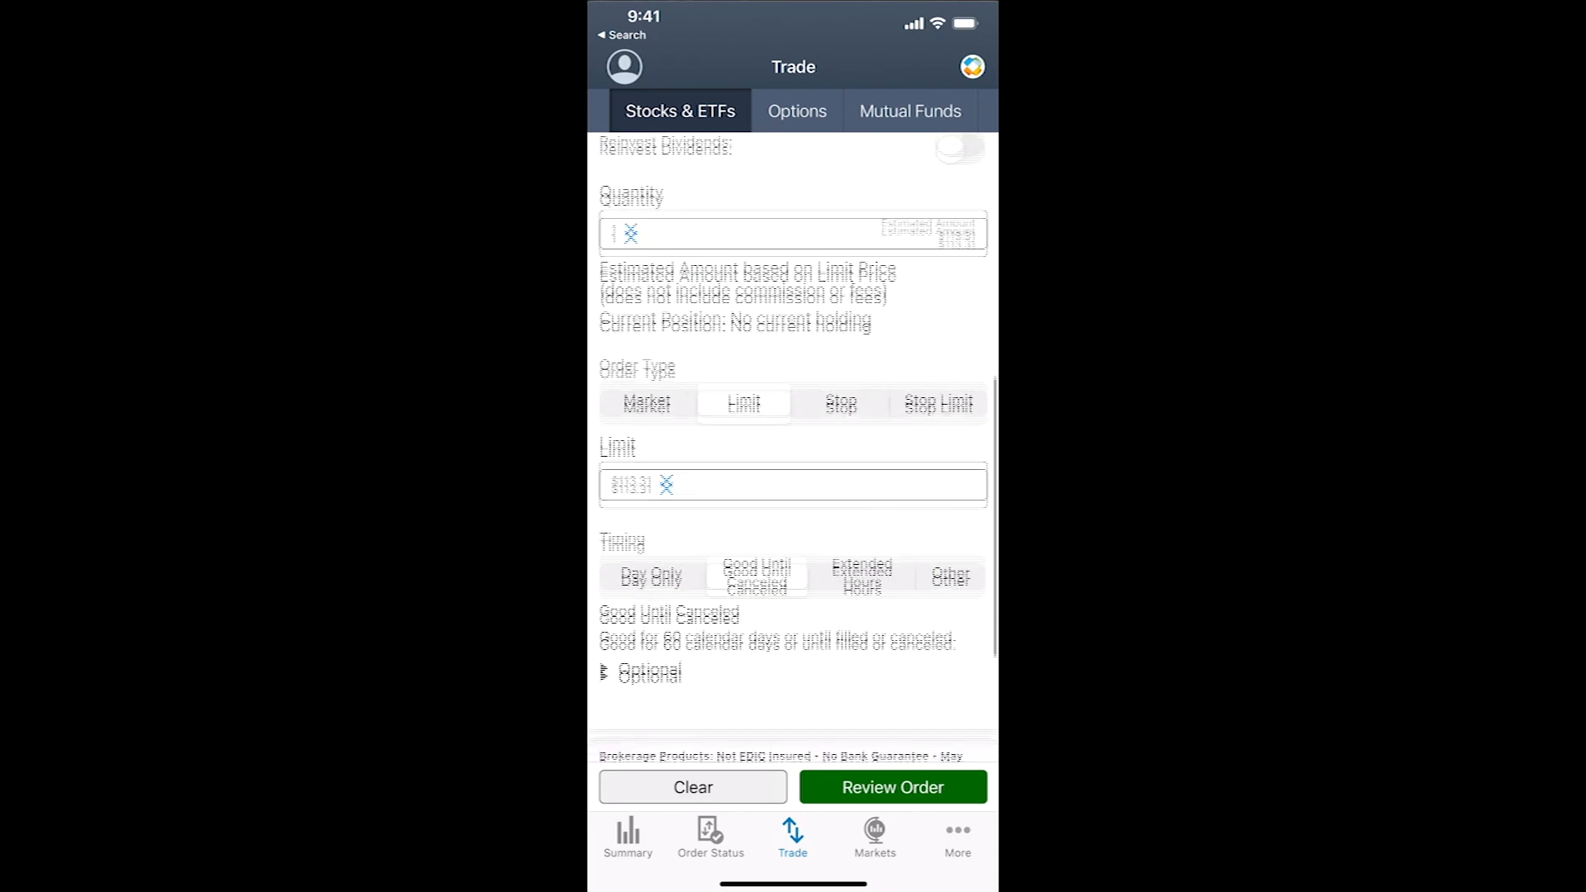
scroll(down, 3)
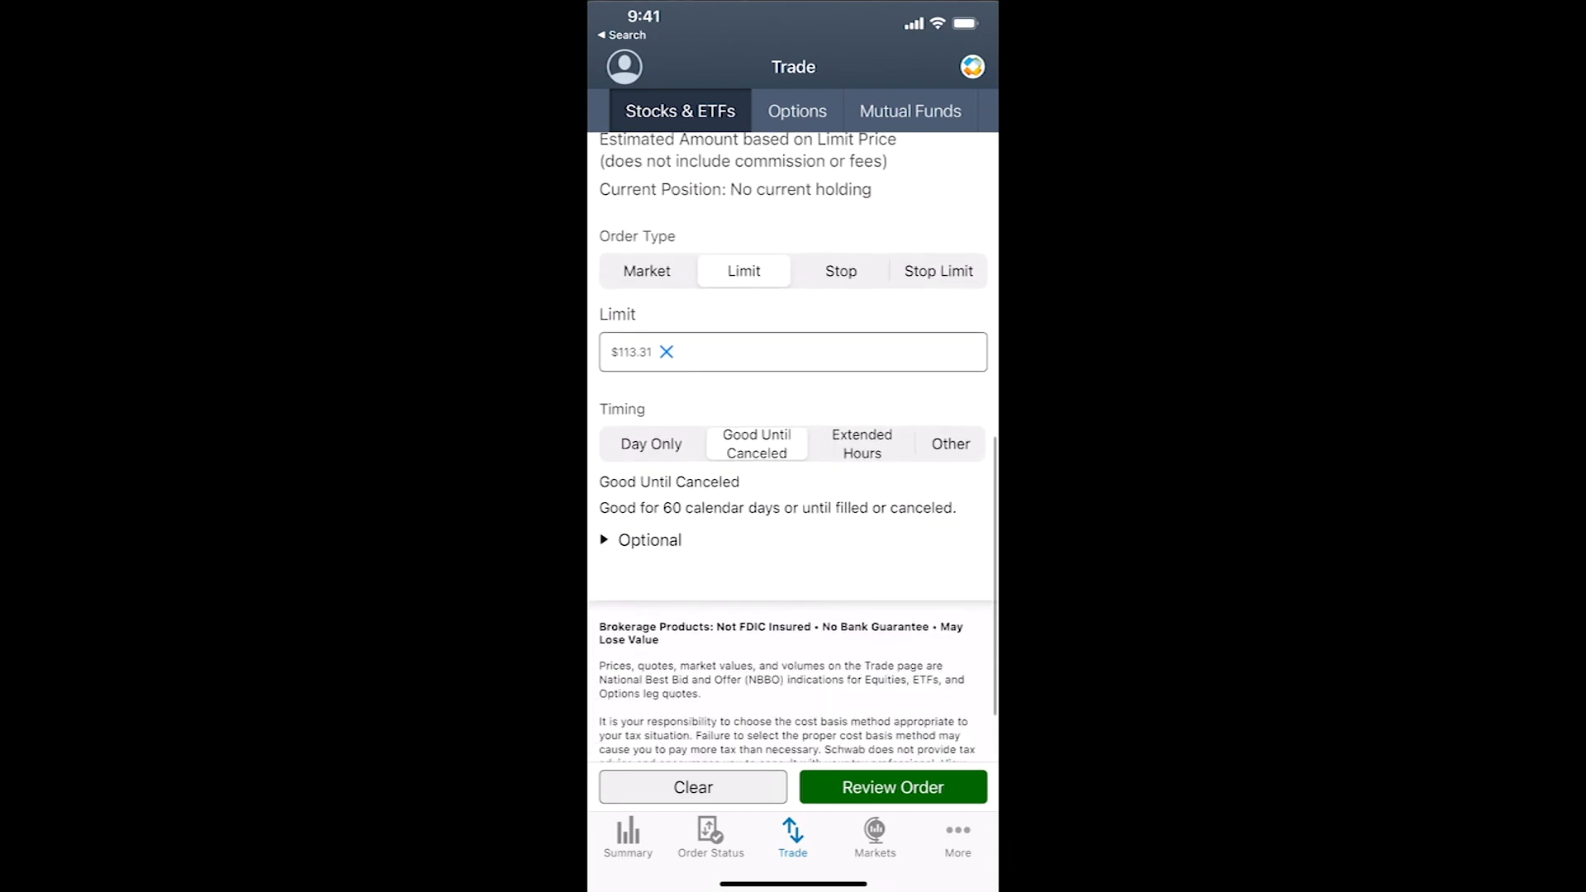
Review and place the TMUS limit buy order, then view its Order Status
click(892, 787)
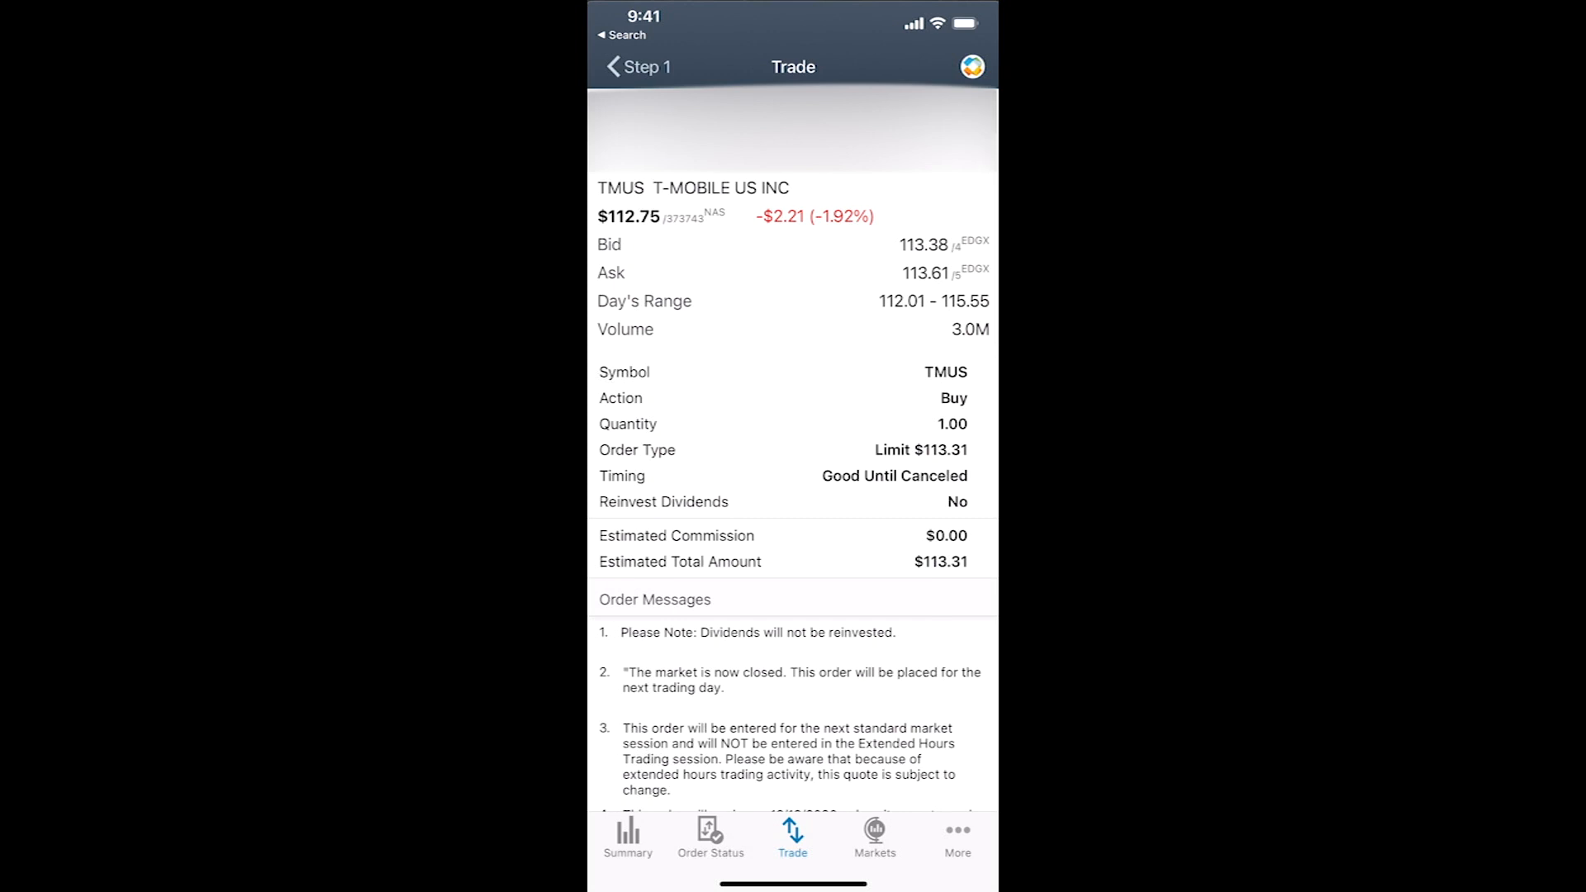
scroll(down, 3)
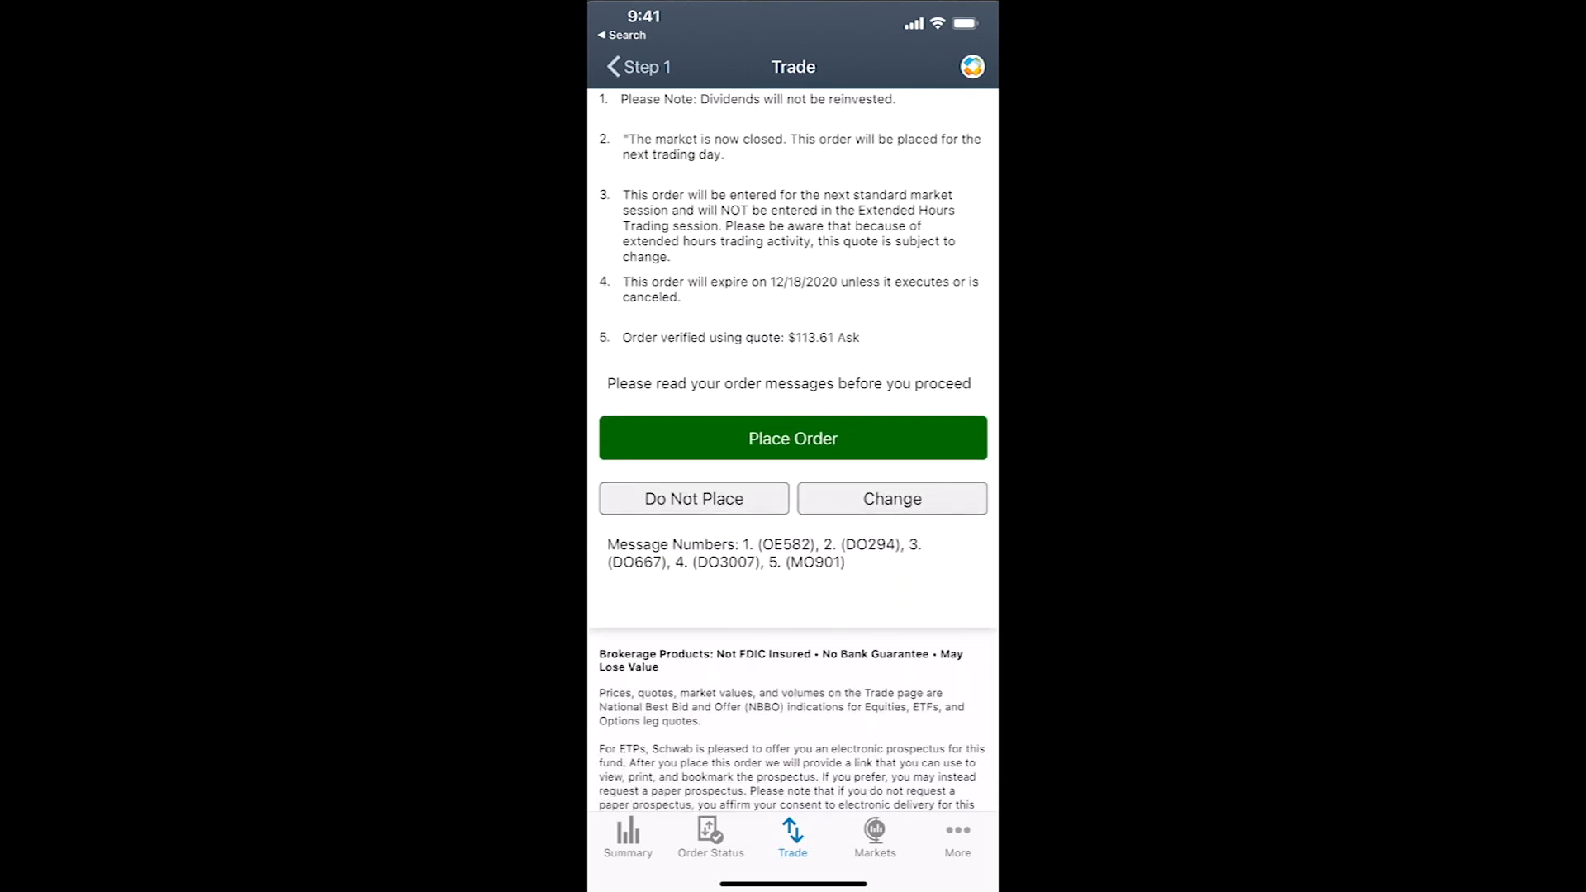
click(792, 438)
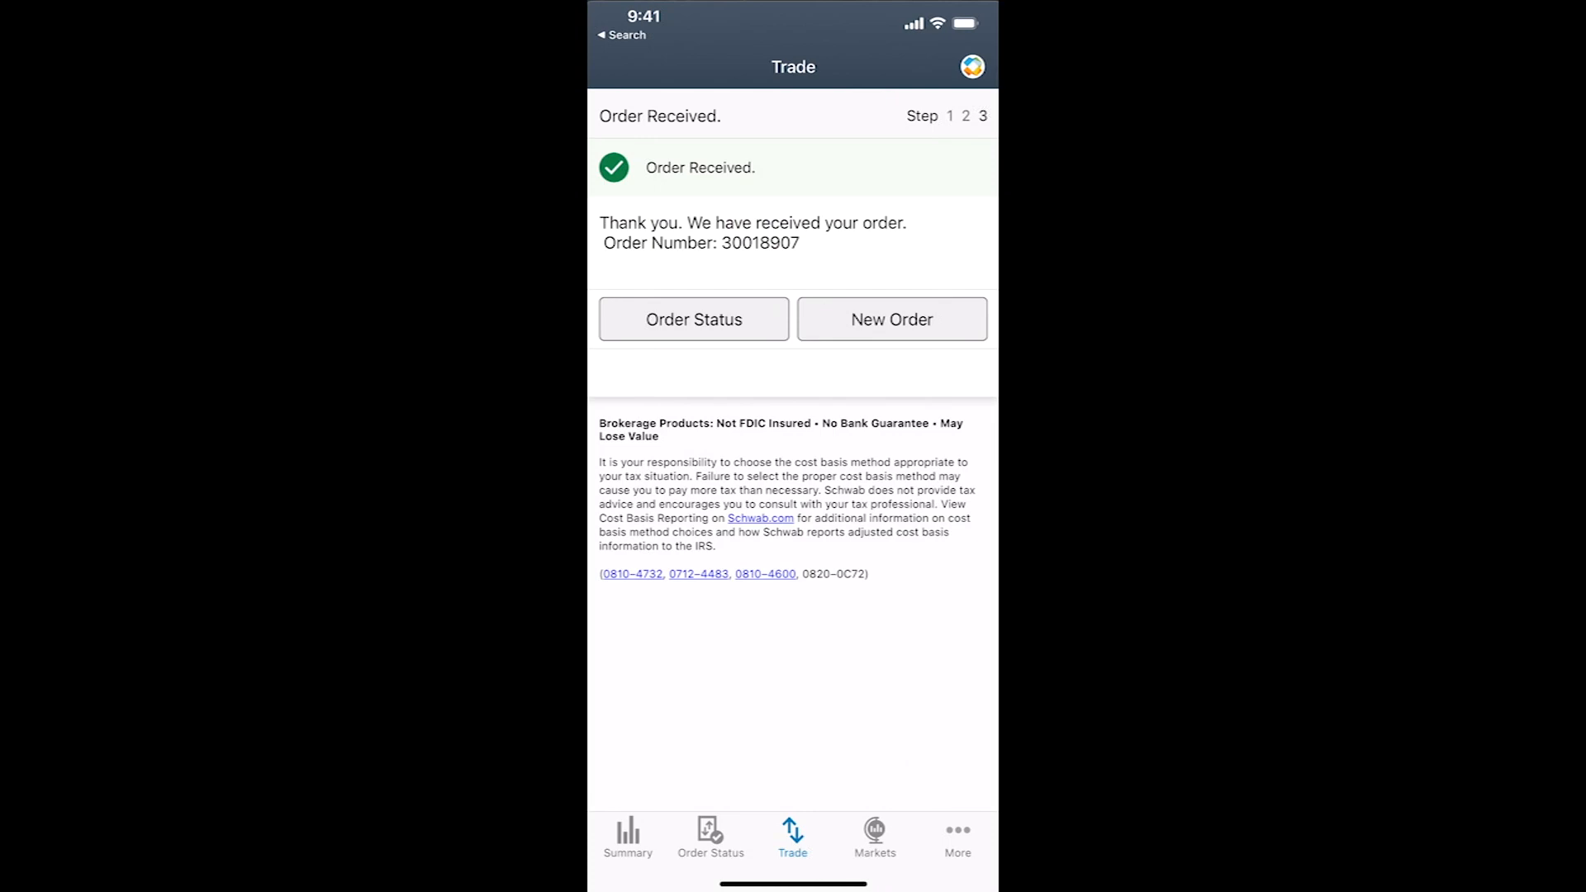
click(693, 319)
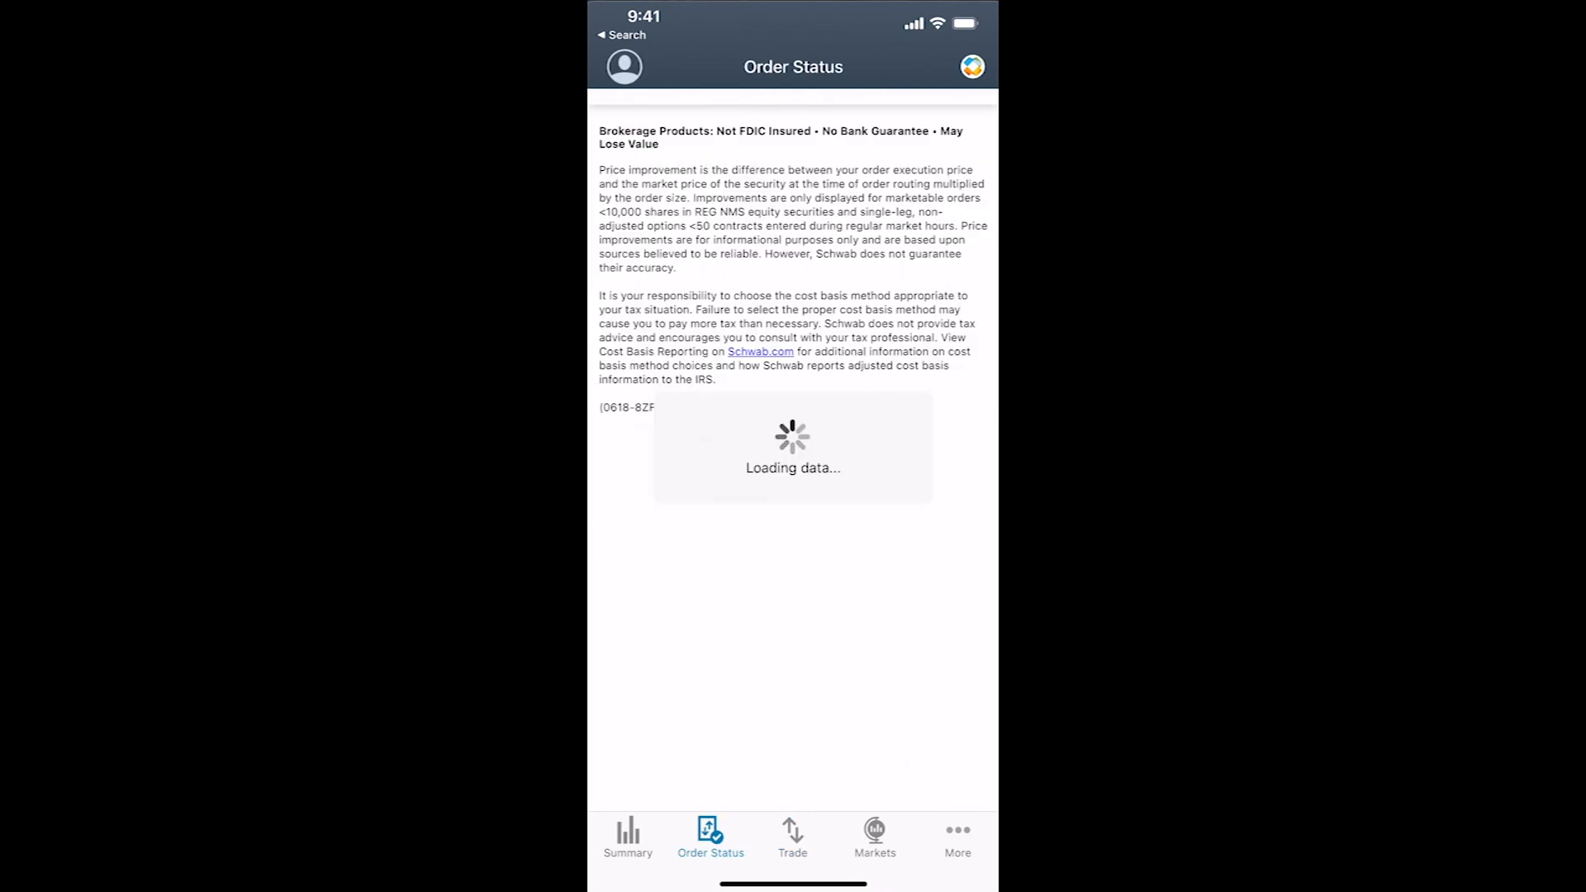